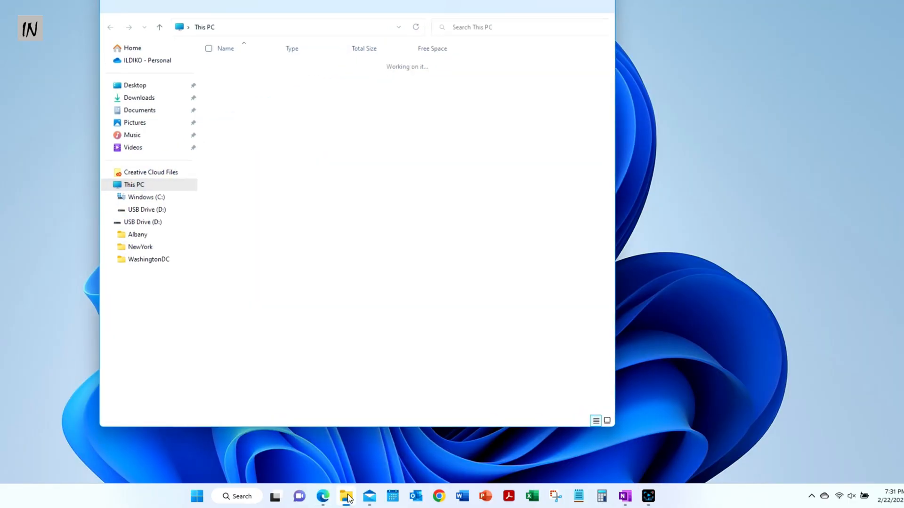
Browse the NewYork and WashingtonDC folders on the USB drive (D:)
click(143, 222)
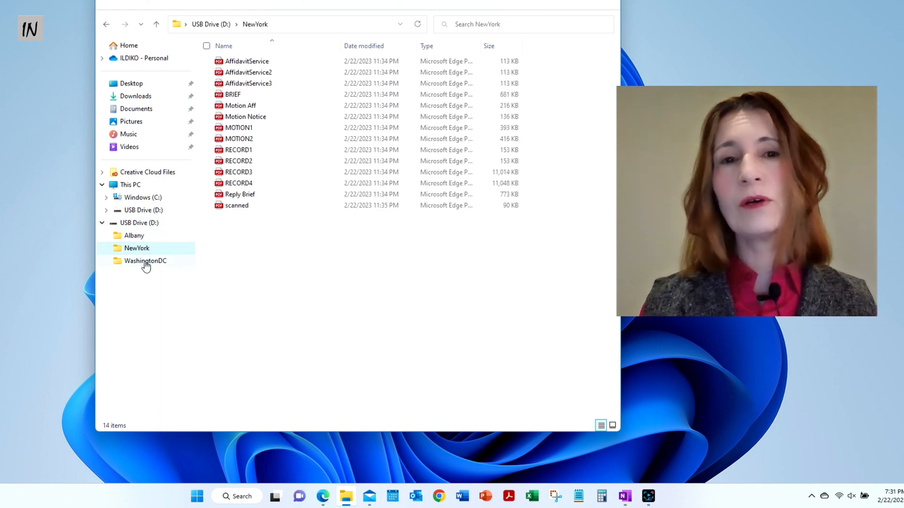
click(140, 222)
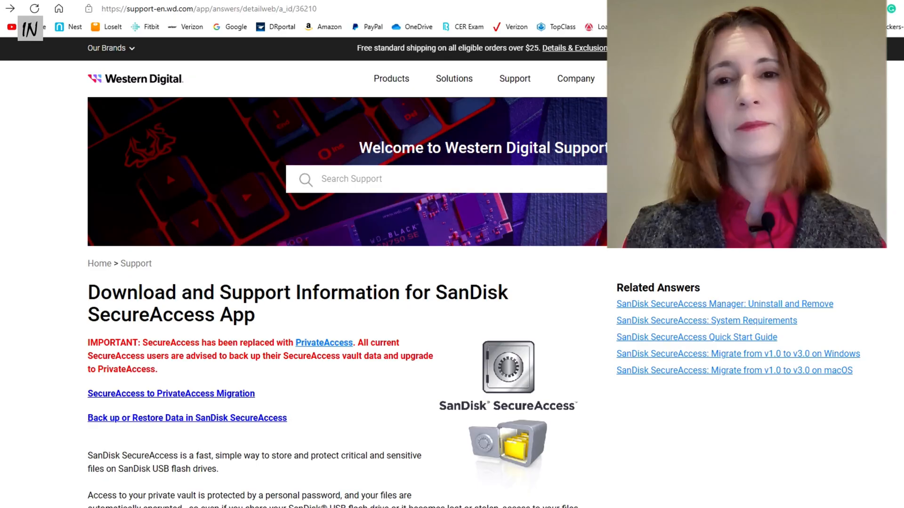
Scroll the SanDisk SecureAccess support page to the Download for PC / Mac links
scroll(down, 3)
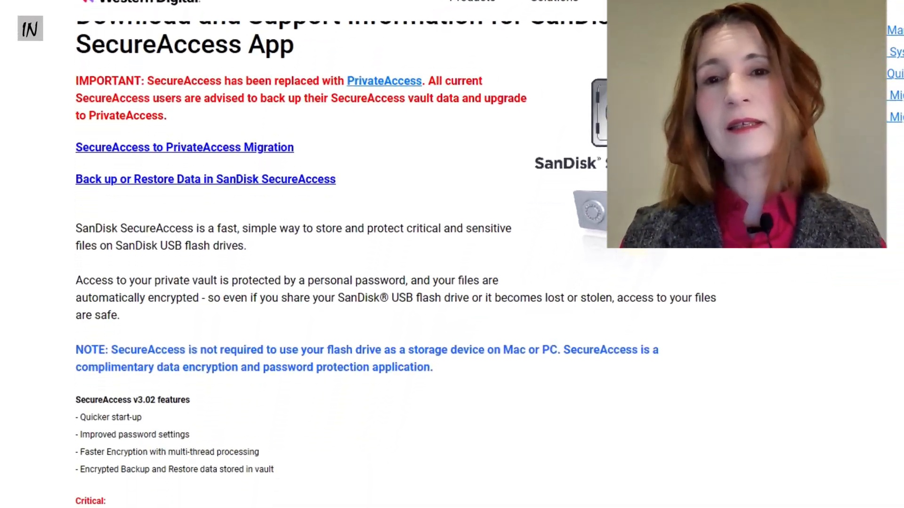
scroll(down, 3)
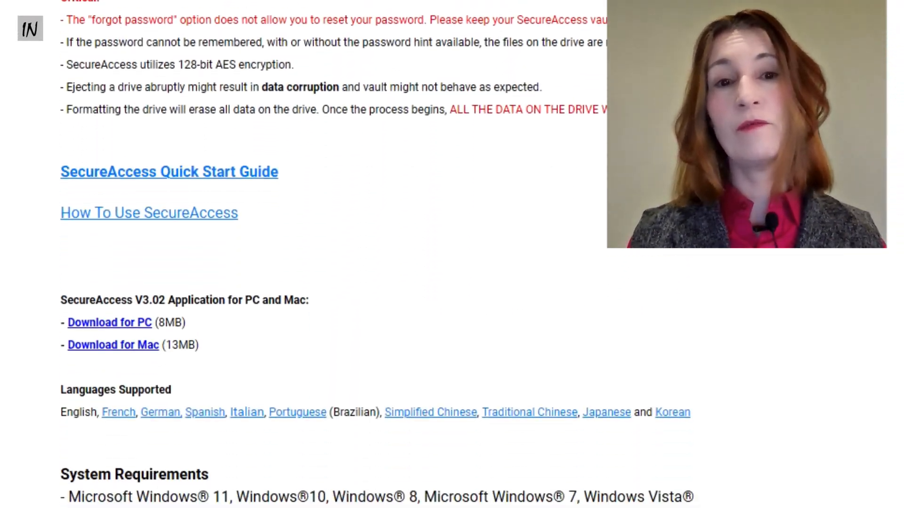
scroll(down, 3)
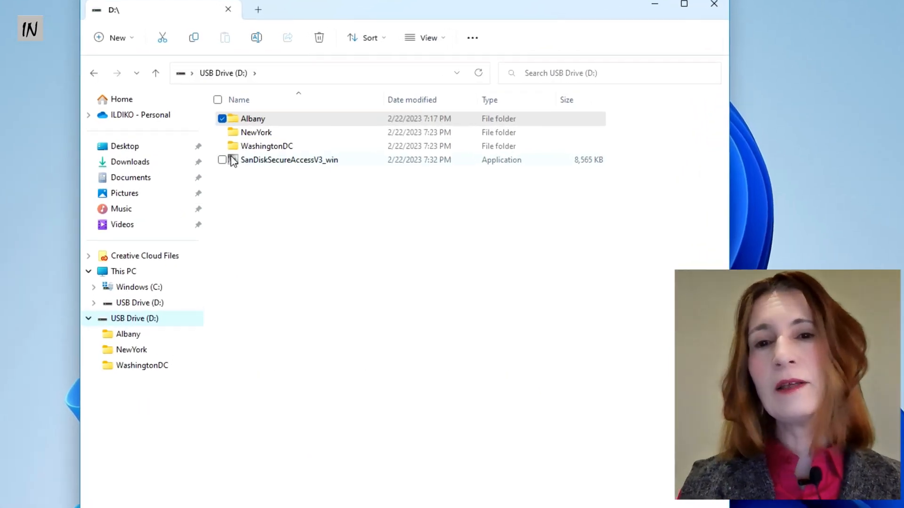
Launch SanDiskSecureAccessV3_win from the drive root and accept the Update
click(289, 160)
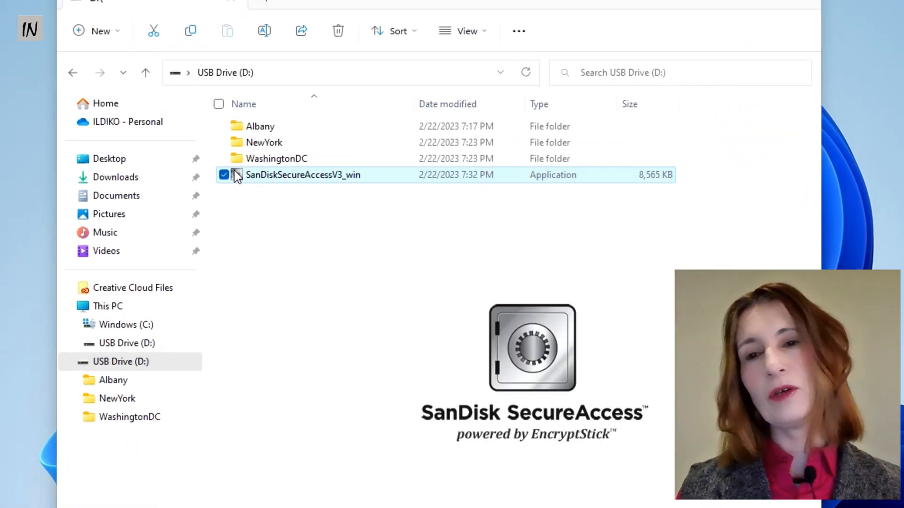
double_click(302, 175)
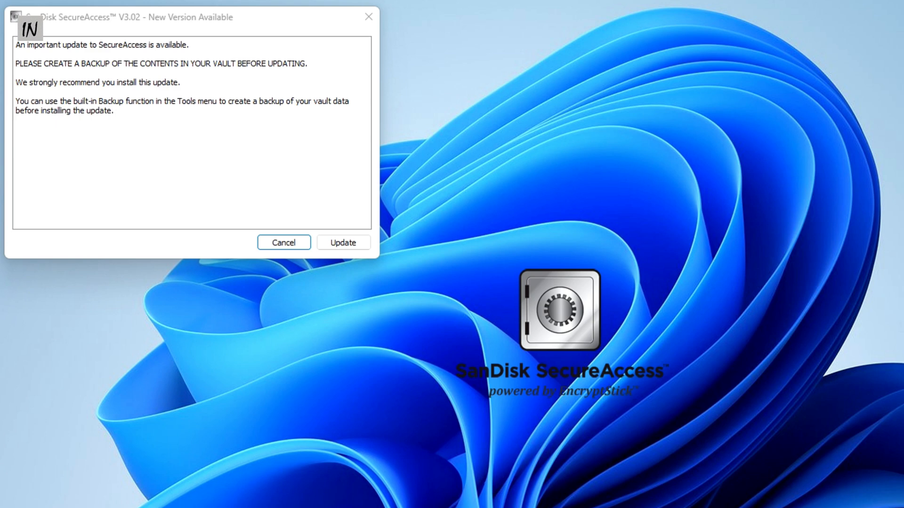
mouse_move(343, 242)
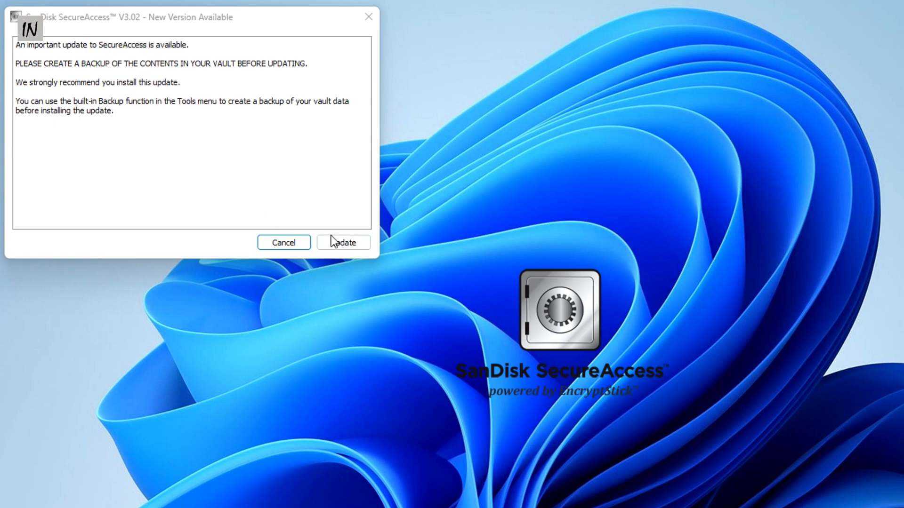
click(343, 242)
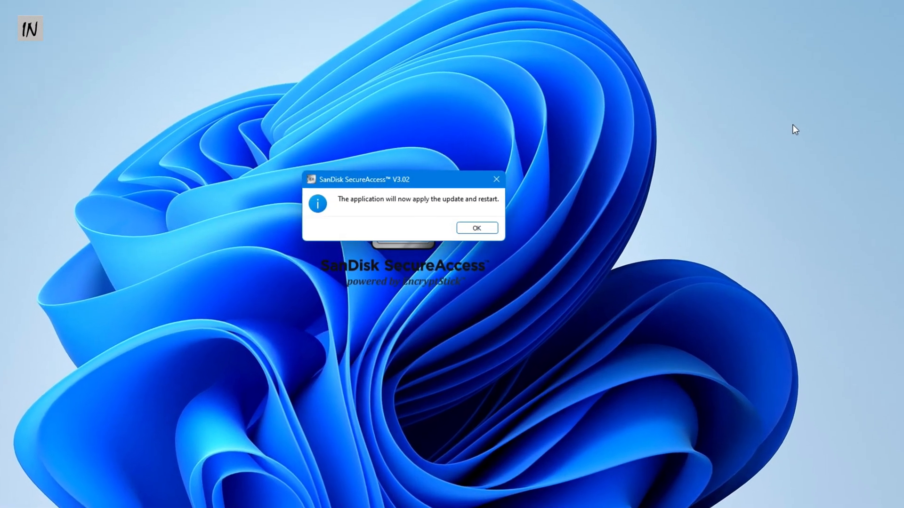
Acknowledge the restart, logging notices and vault backup reminder as PrivateAccess relaunches
click(475, 228)
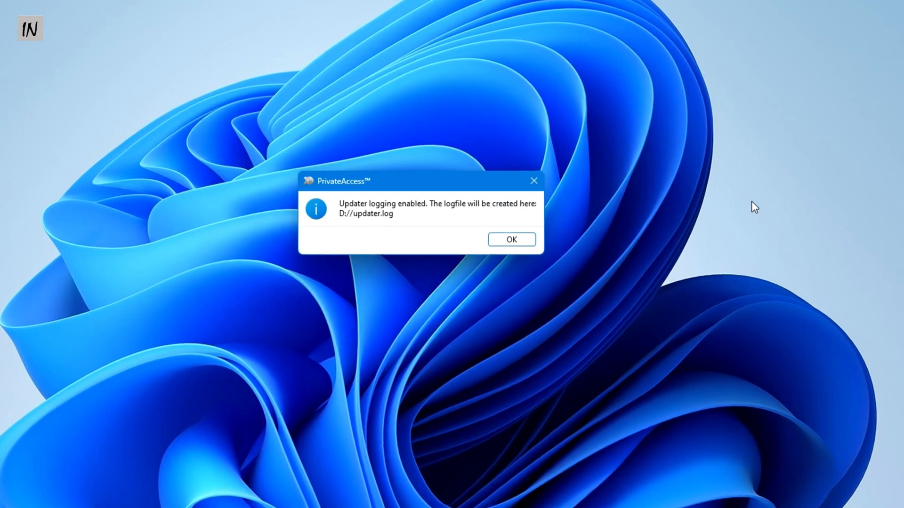
click(509, 239)
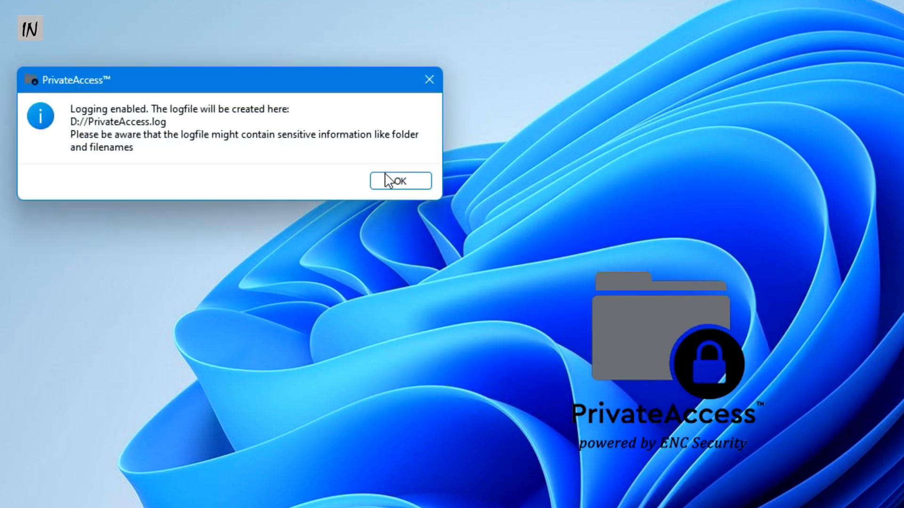
click(400, 181)
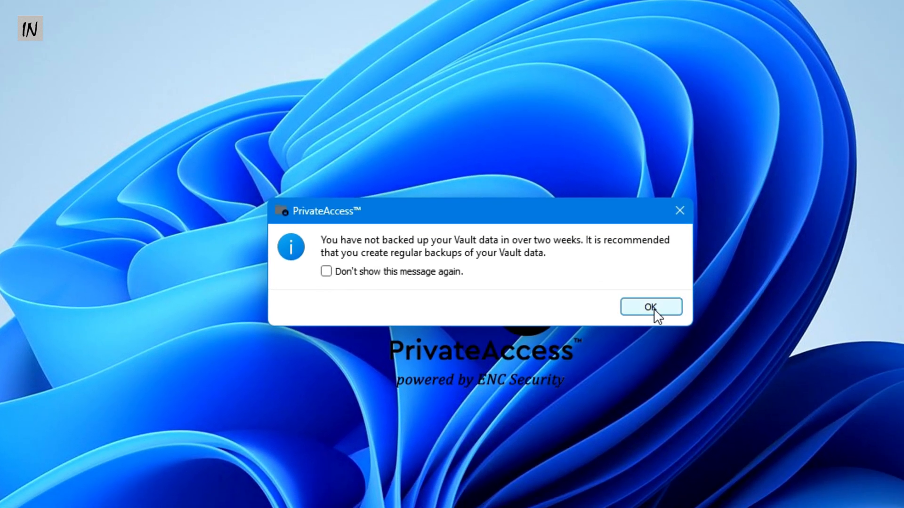
click(650, 306)
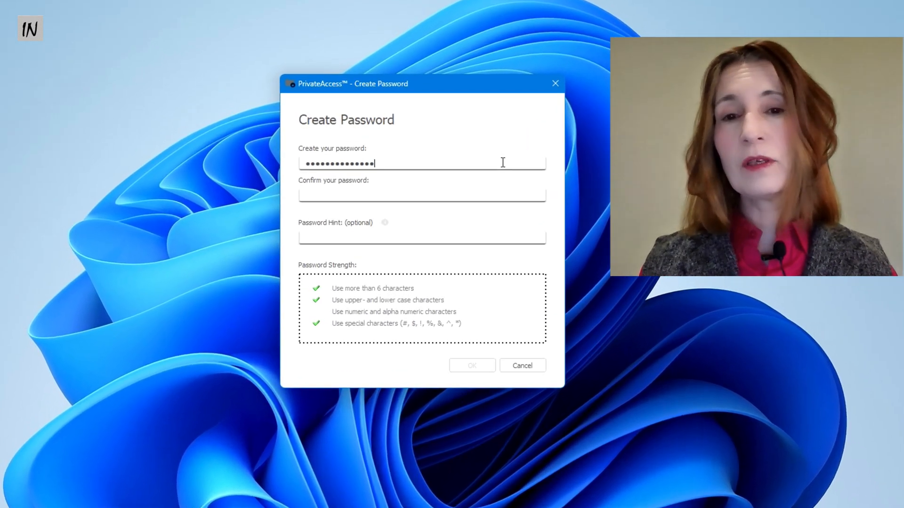
Confirm the new vault password and move past the How to tips to the empty vault
text(•••)
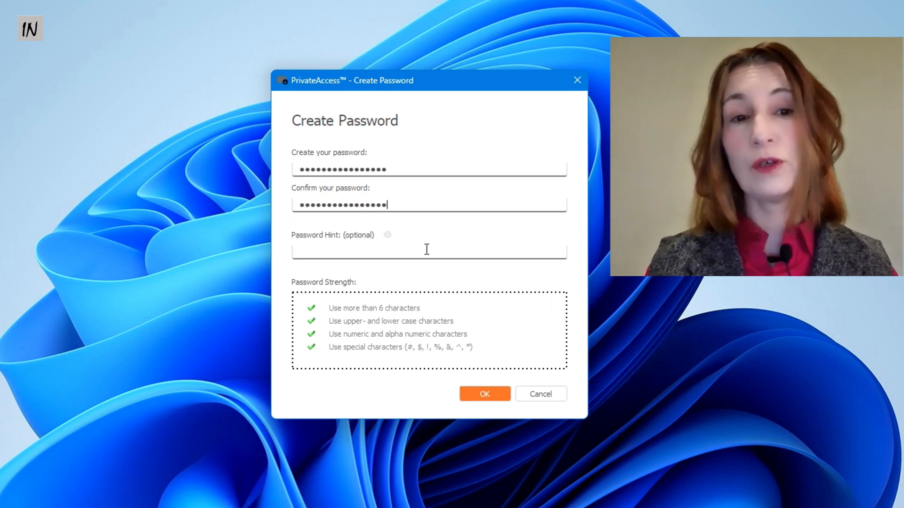
click(484, 393)
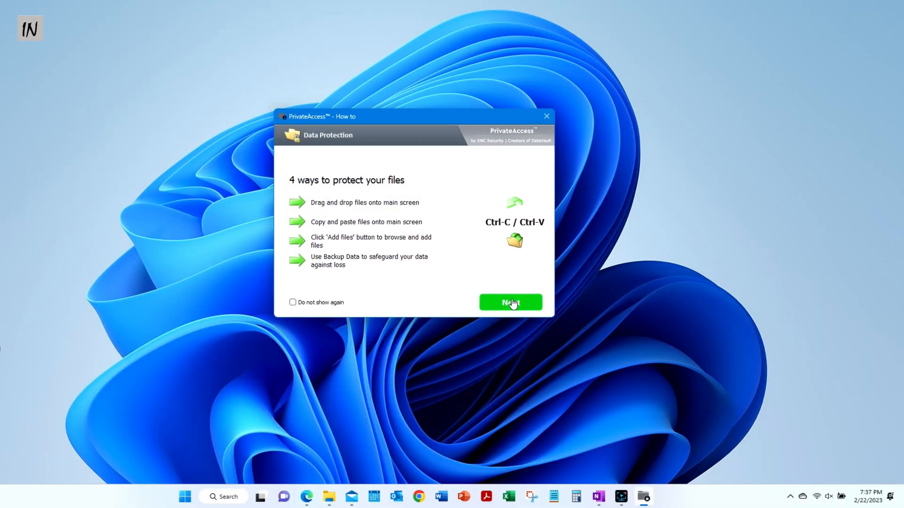
click(509, 302)
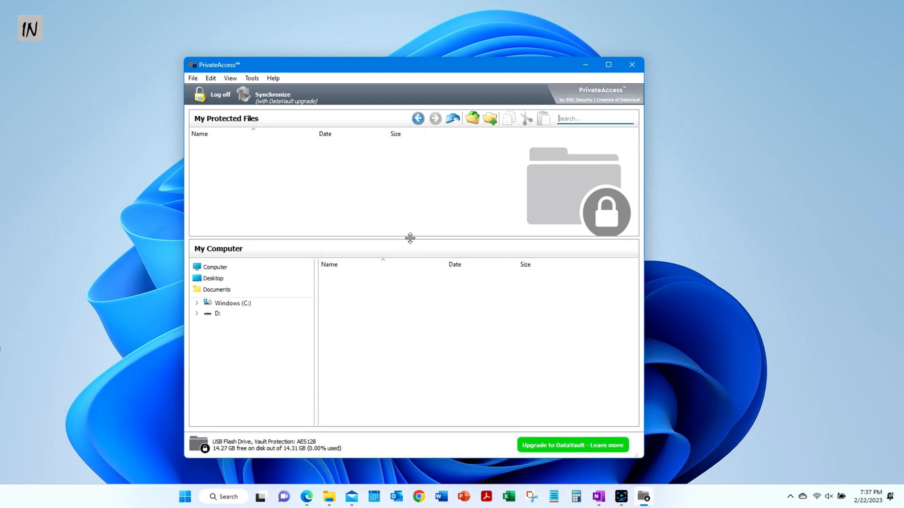
Expand drive D: in My Computer and view its root folders
click(197, 313)
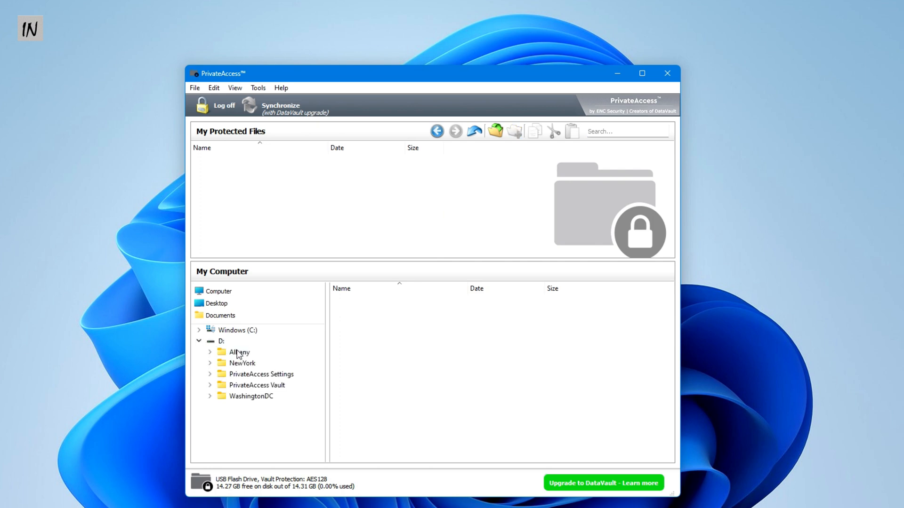
mouse_move(233, 397)
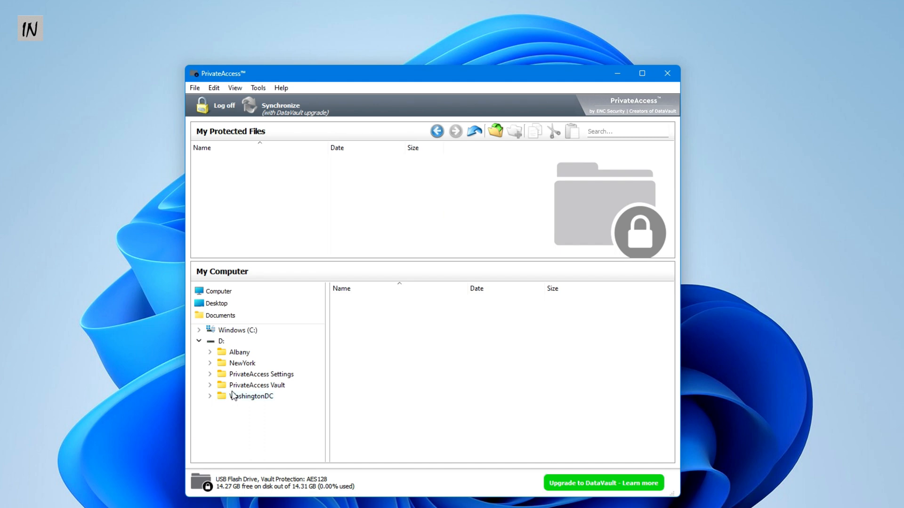
click(242, 363)
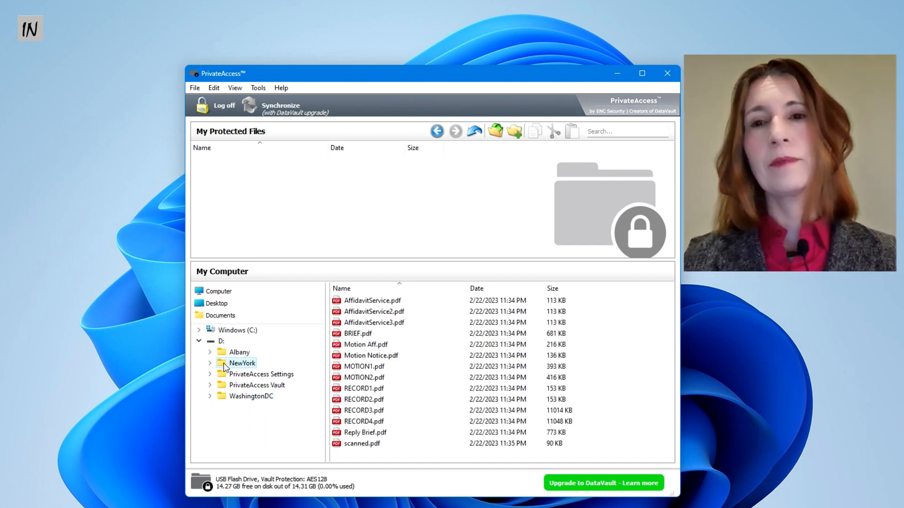
click(222, 341)
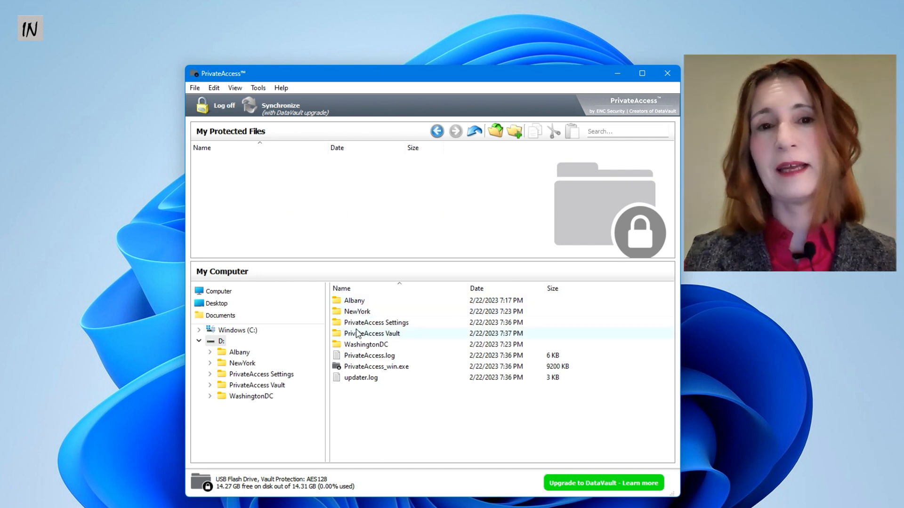
mouse_move(354, 312)
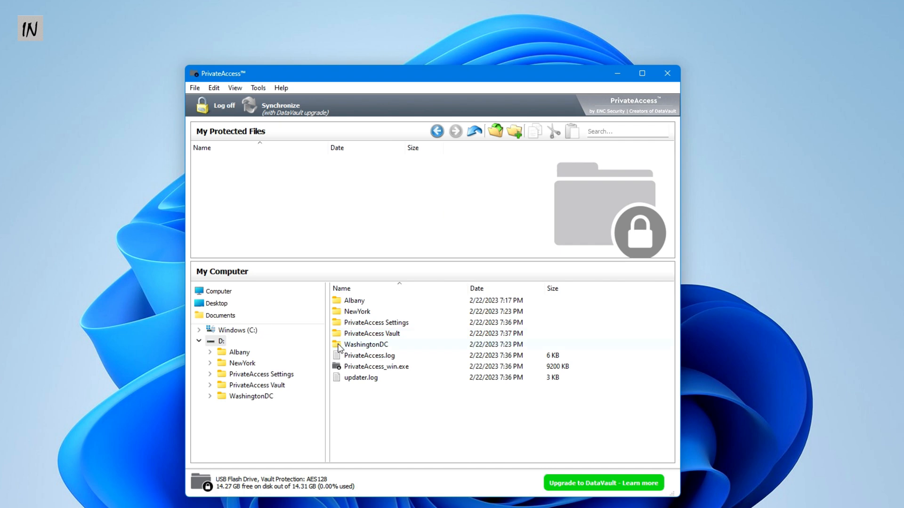
Add the NewYork and WashingtonDC folders to My Protected Files
click(366, 345)
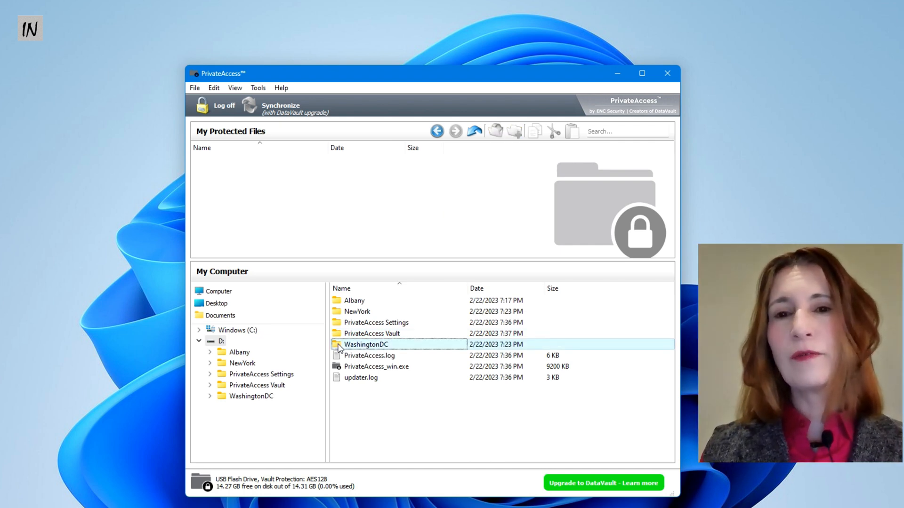
click(358, 311)
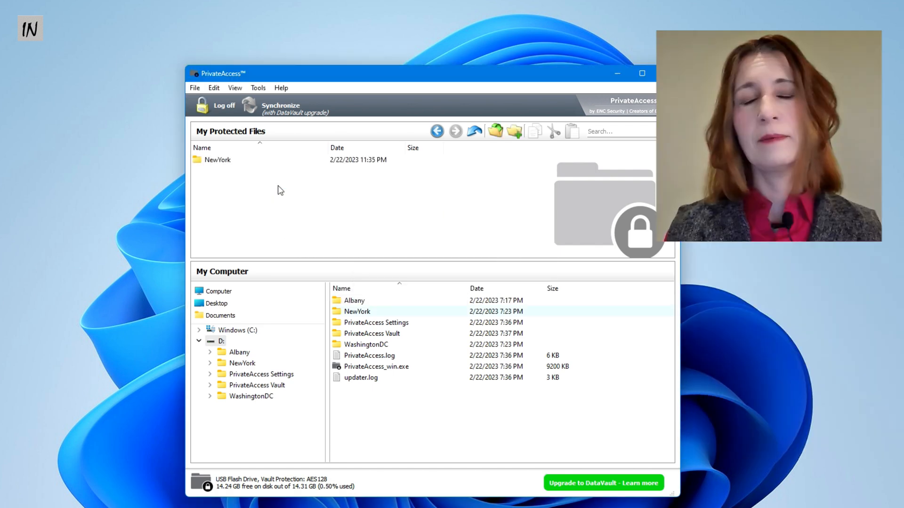
click(367, 344)
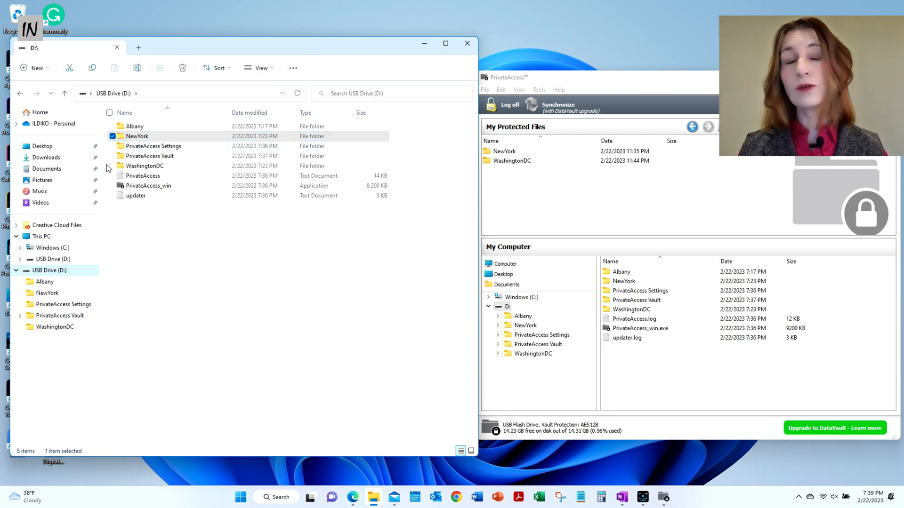
Permanently delete the original NewYork and WashingtonDC folders from drive D:
click(112, 165)
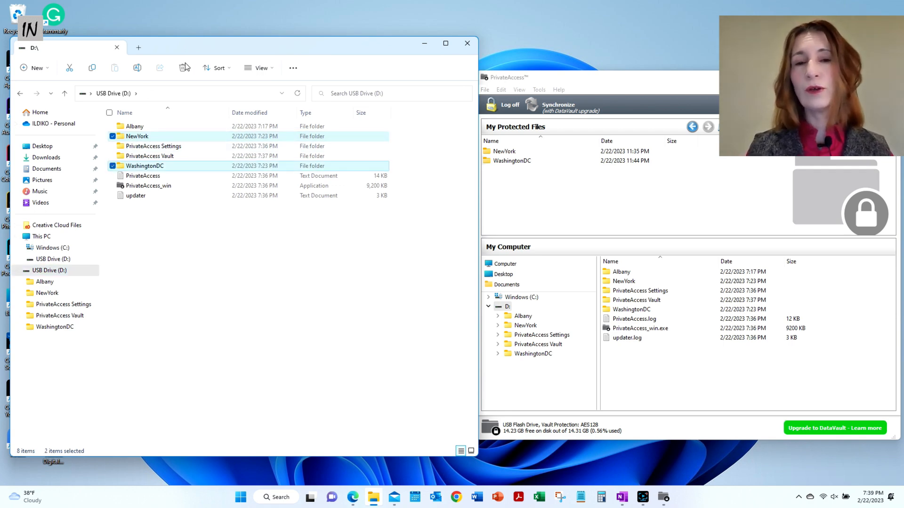
click(182, 68)
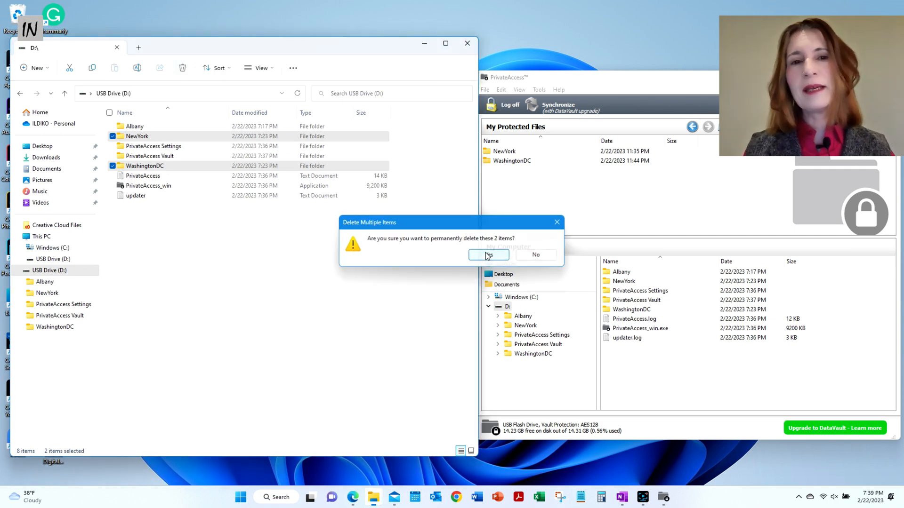
click(488, 255)
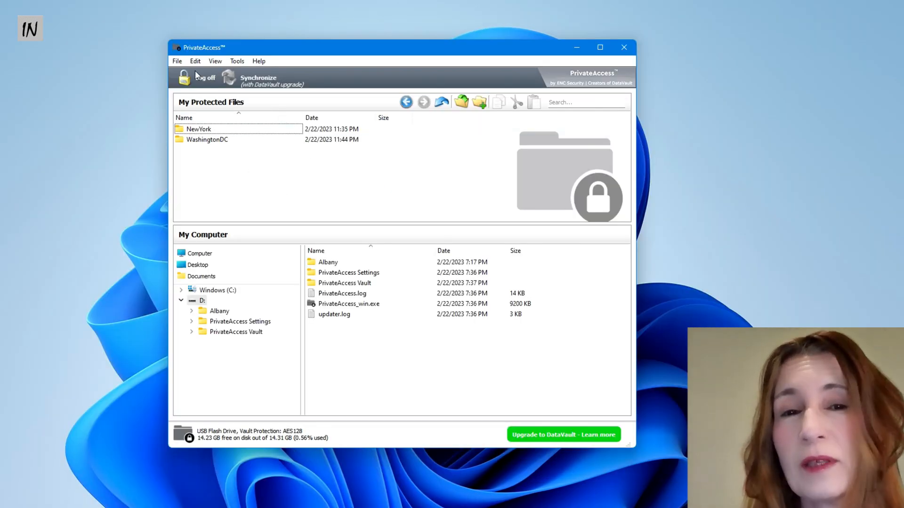
Log off the vault and close the PrivateAccess window
click(184, 78)
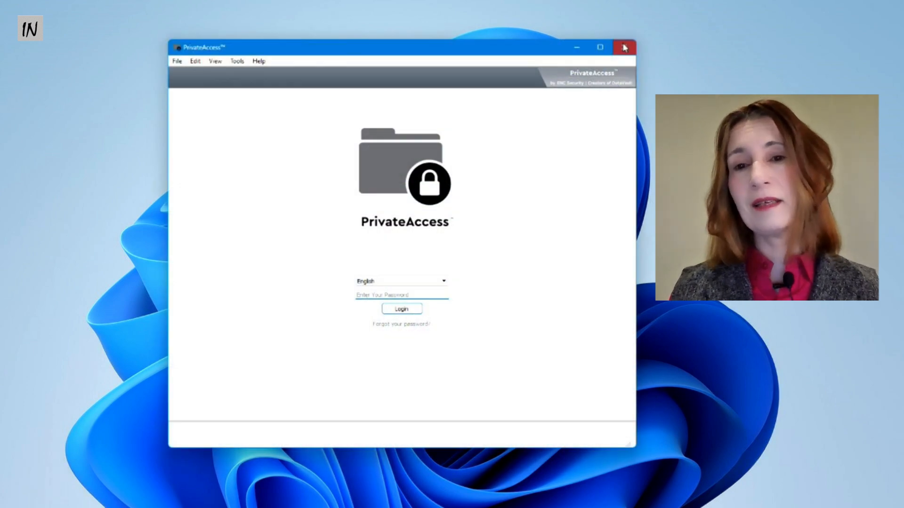
click(624, 47)
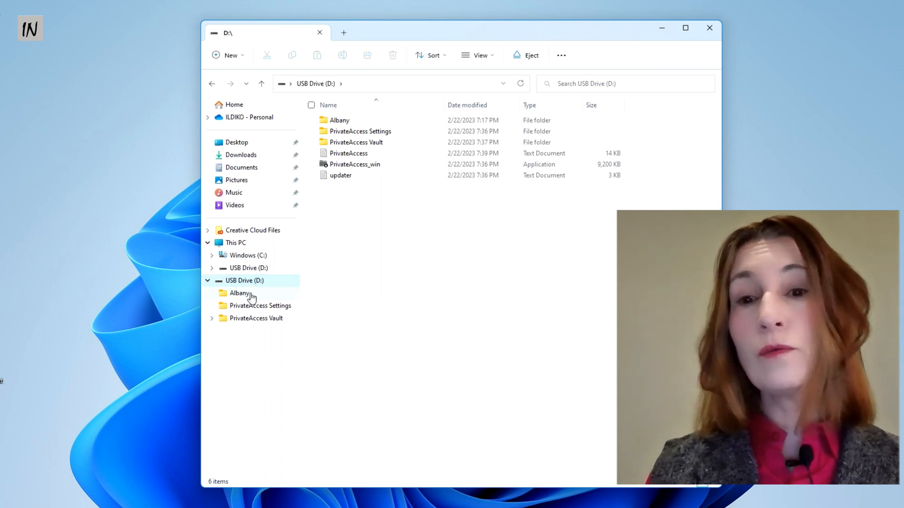
Browse the Albany, PrivateAccess Settings and PrivateAccess Vault folders, returning to the drive root
double_click(240, 292)
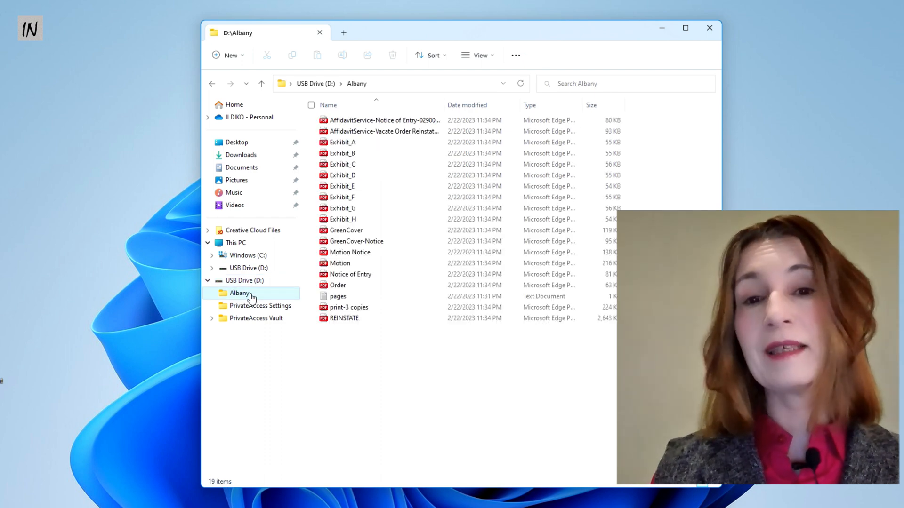
click(261, 84)
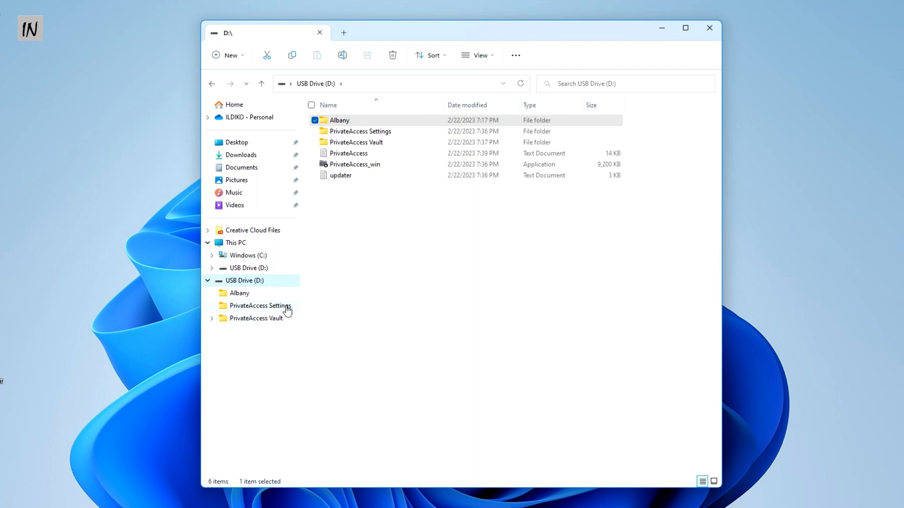
double_click(259, 305)
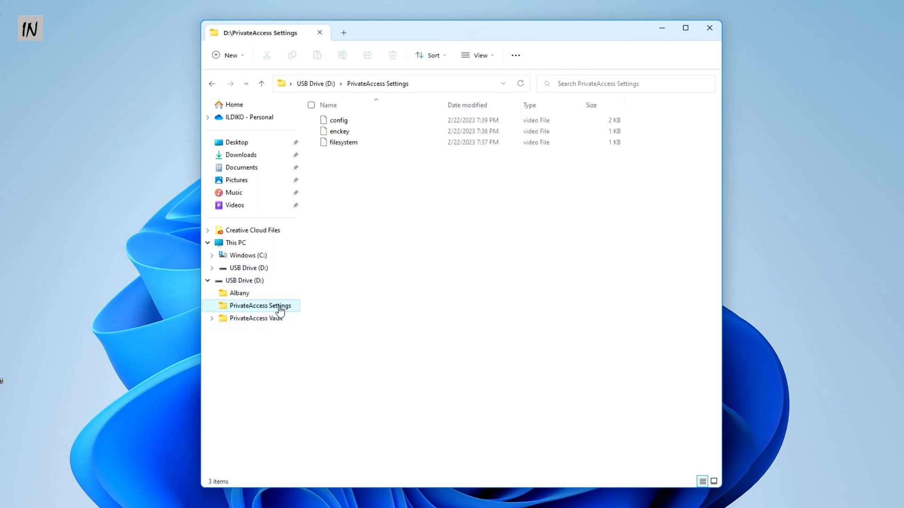
click(256, 318)
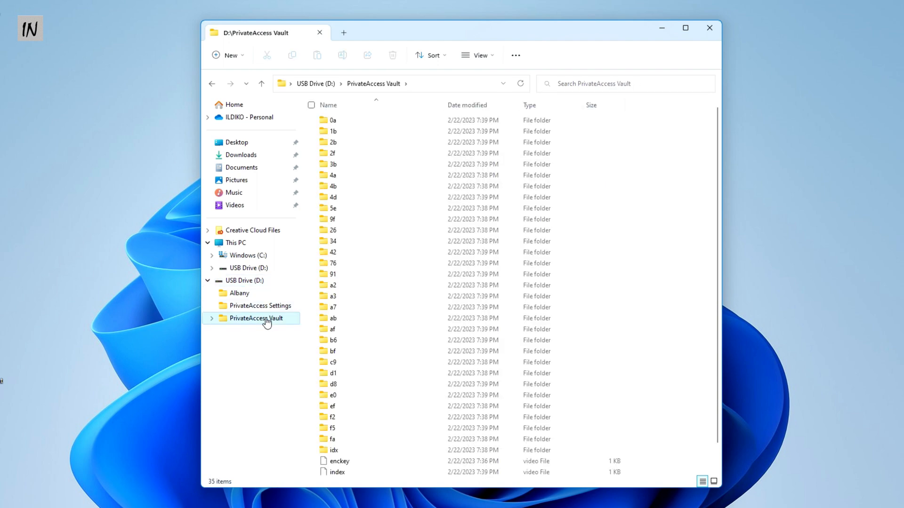
click(261, 83)
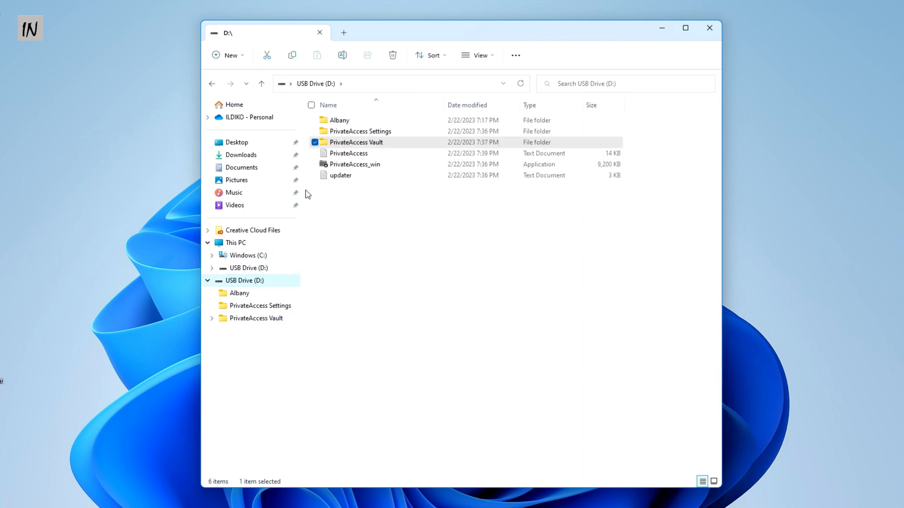
Launch PrivateAccess_win from the drive root
click(355, 164)
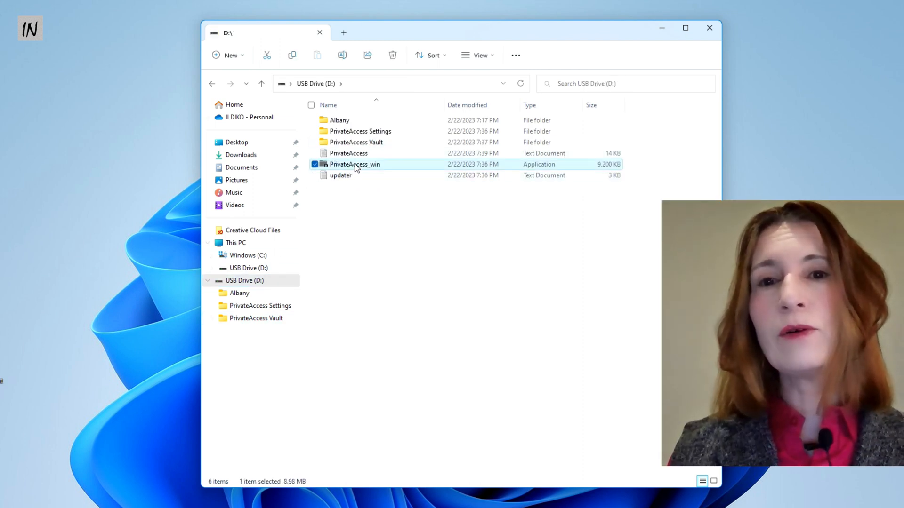
double_click(355, 164)
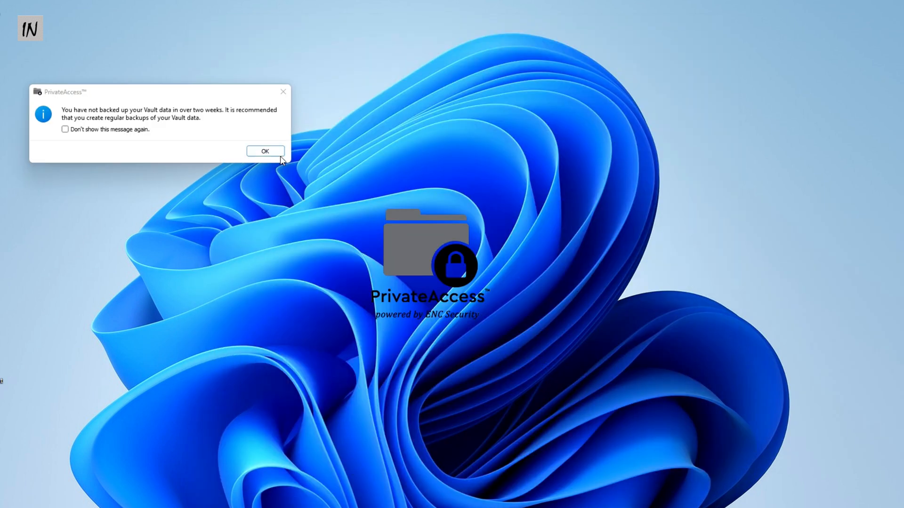
Dismiss the backup reminder and log in with the vault password
click(265, 150)
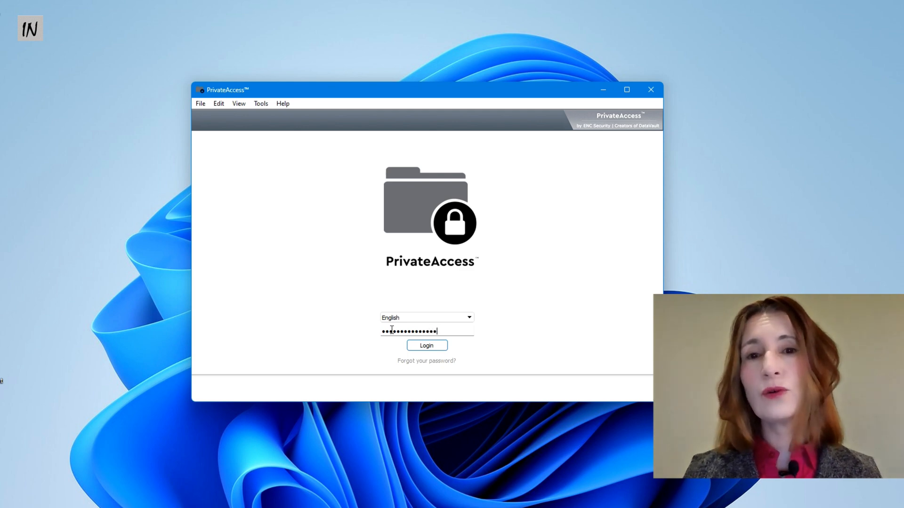
click(426, 346)
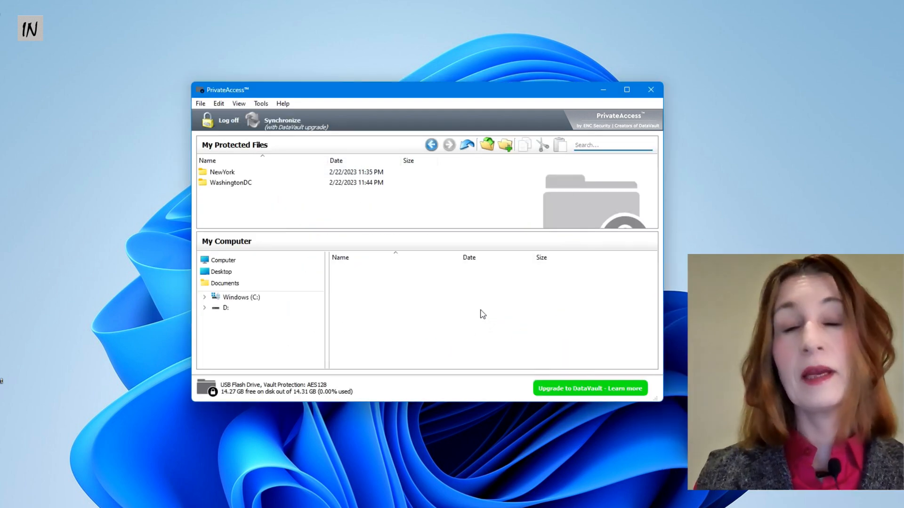
Enlarge the window, view the WashingtonDC protected folder and return to the folder list
double_click(222, 172)
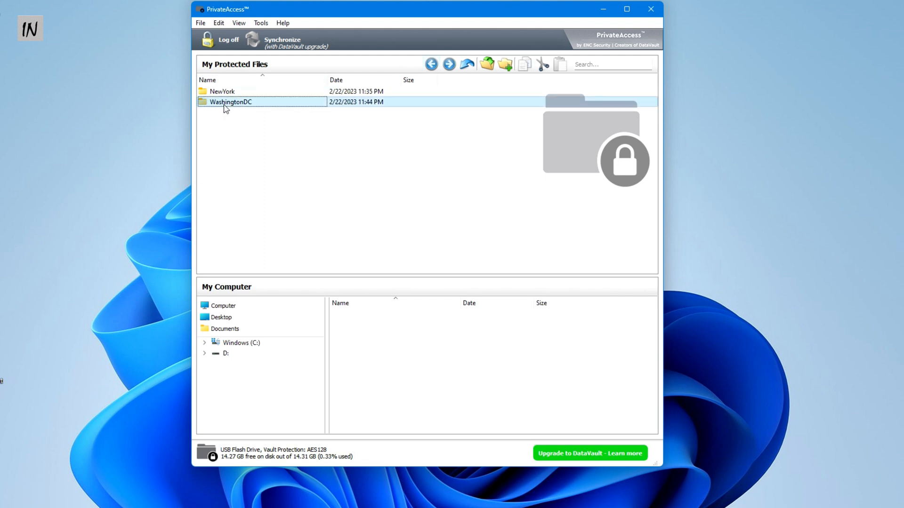
double_click(230, 101)
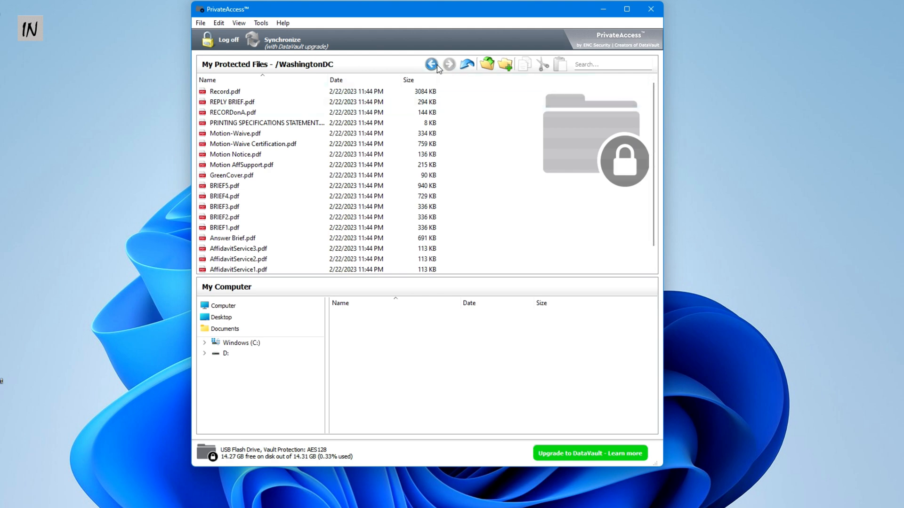
click(432, 64)
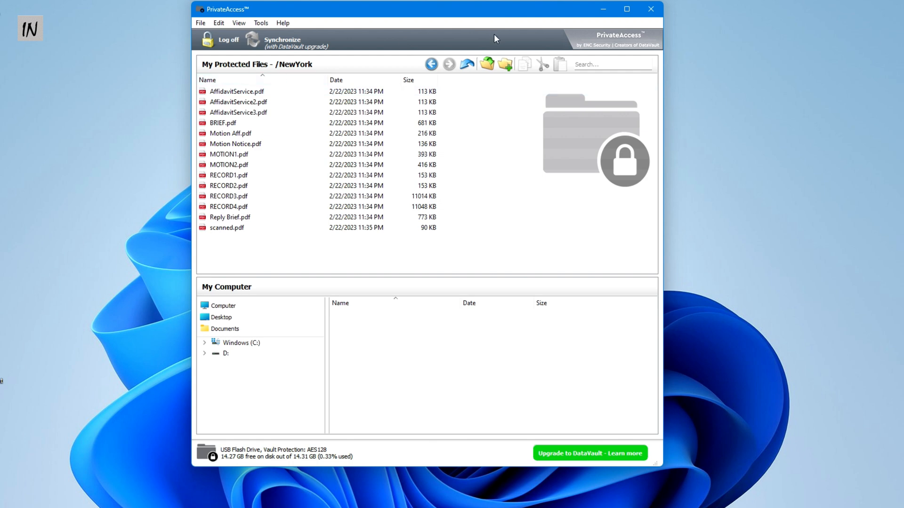
click(431, 64)
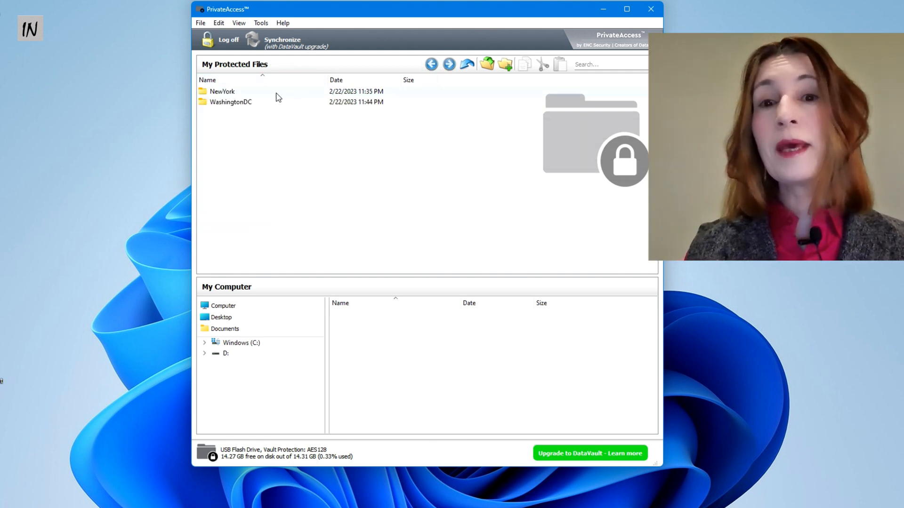
Open the NewYork protected folder and select AffidavitService.pdf
double_click(222, 91)
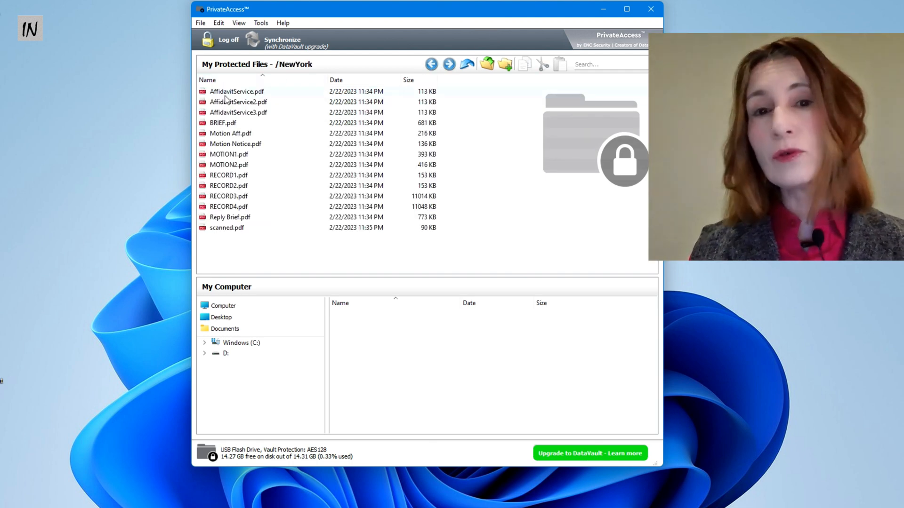
click(236, 92)
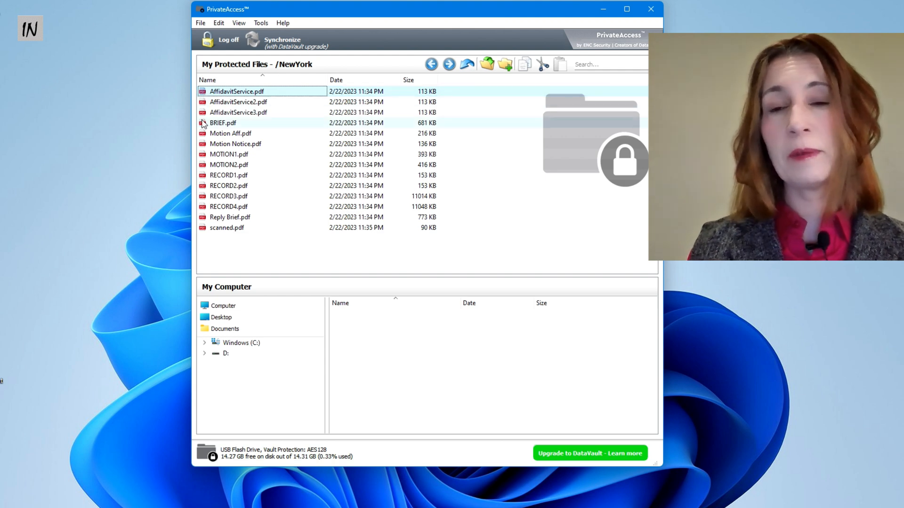
Extract BRIEF.pdf from NewYork to D:, then move into WashingtonDC and place GreenCover.pdf on D:
right_click(223, 122)
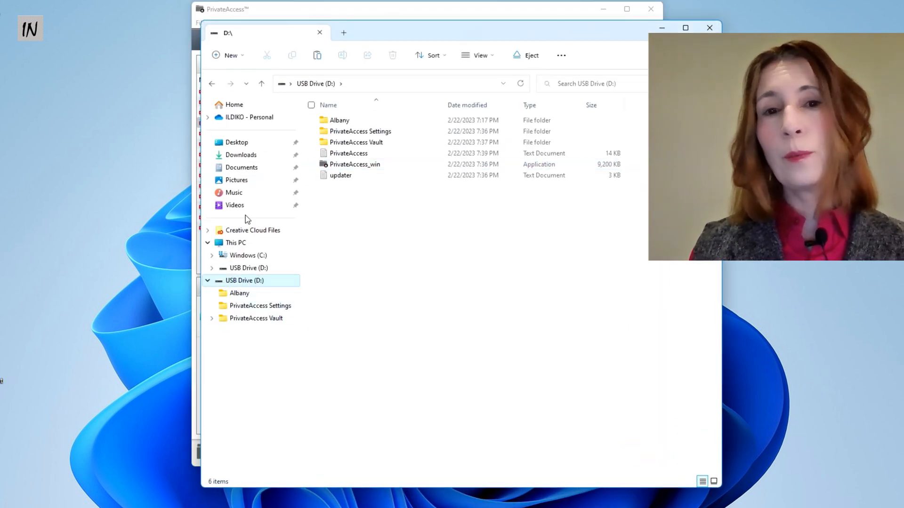
mouse_move(316, 71)
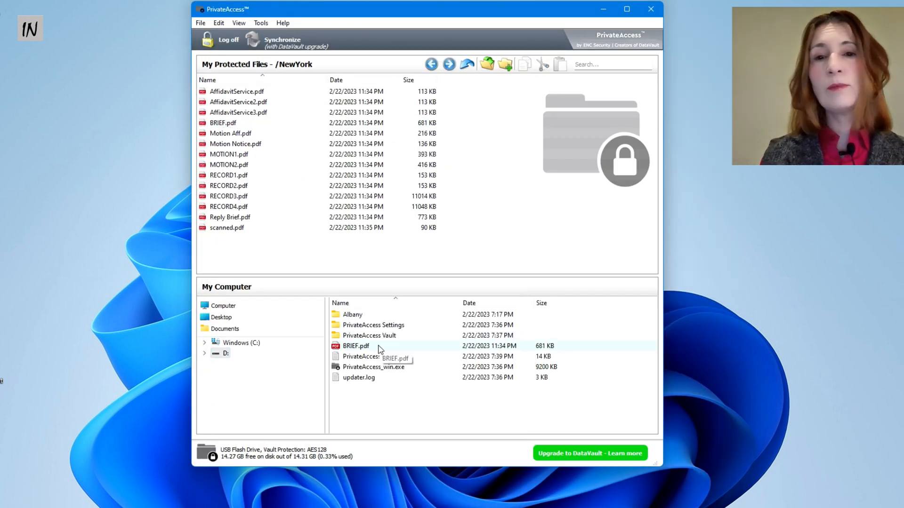
click(231, 133)
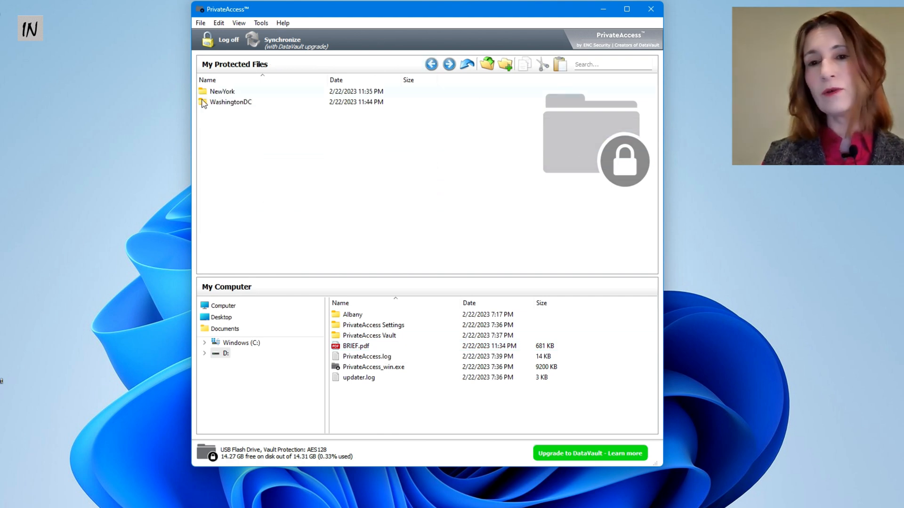
double_click(230, 102)
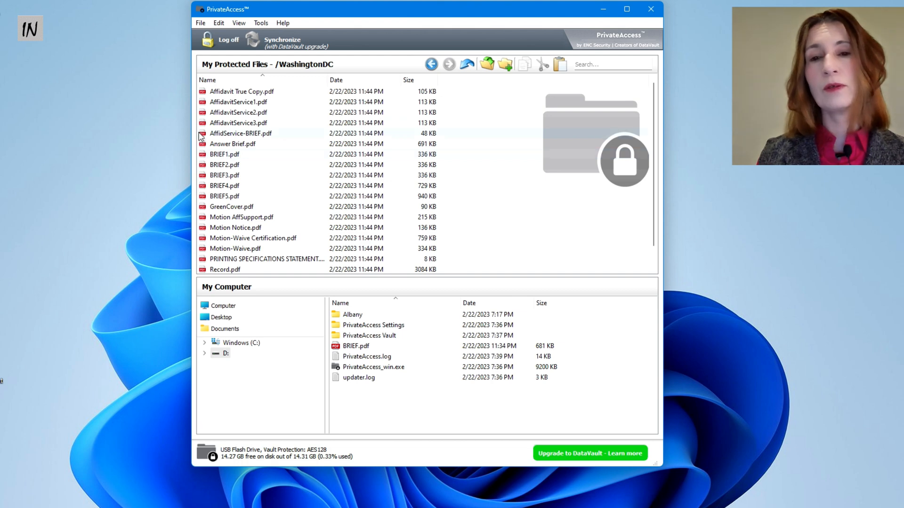
mouse_move(211, 157)
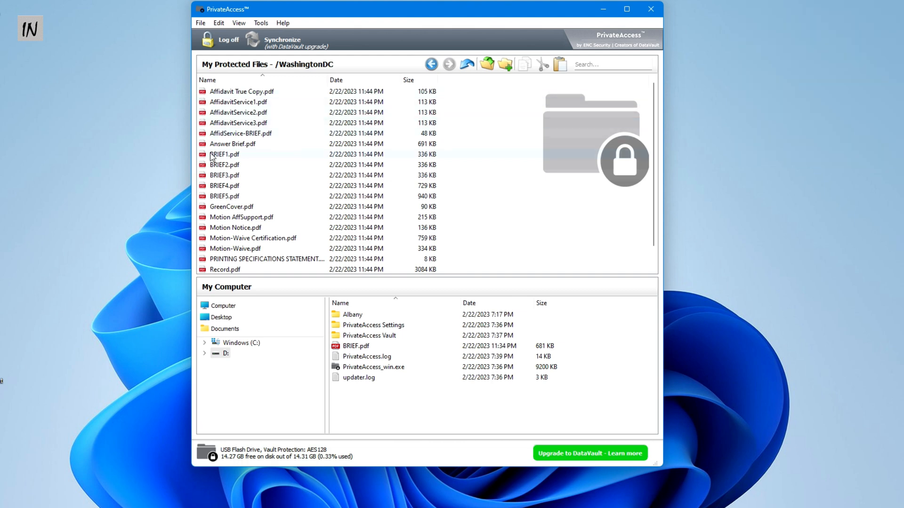
click(232, 207)
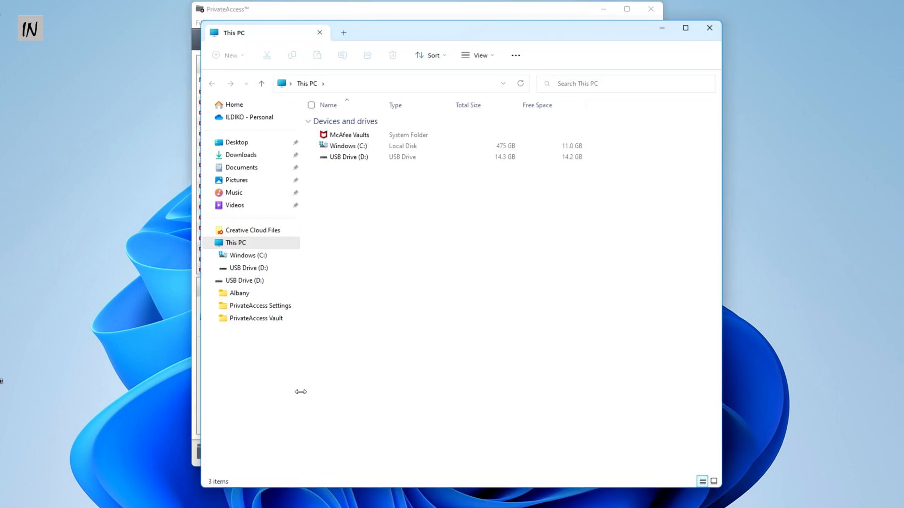
Check the USB drive root in the file listing to confirm the extracted PDFs arrived
click(245, 280)
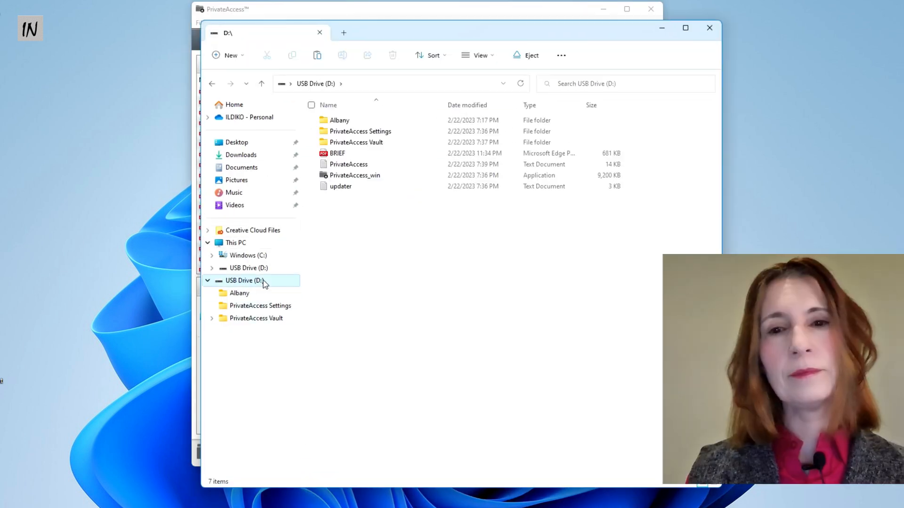
click(317, 55)
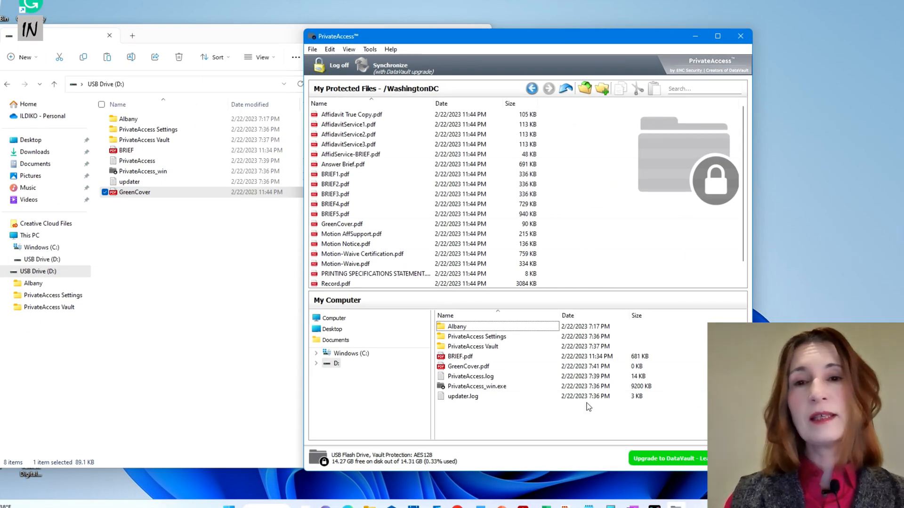
mouse_move(467, 366)
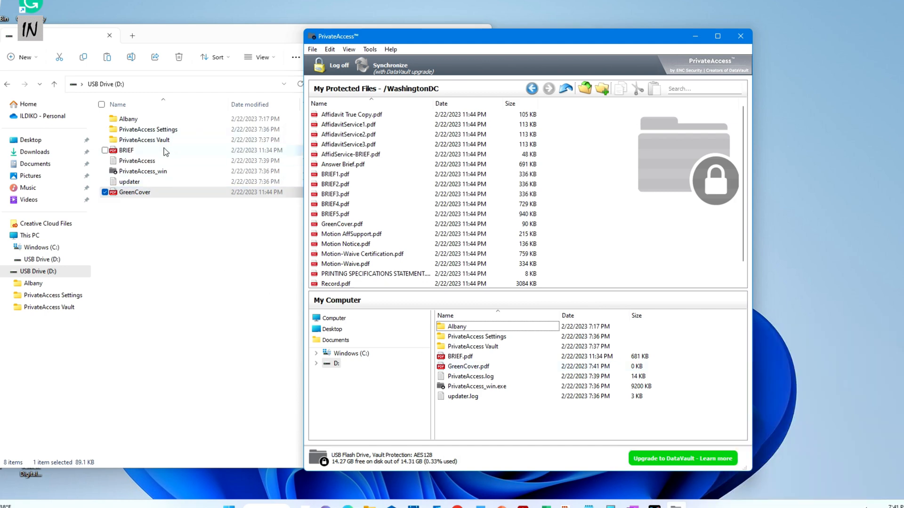
click(531, 89)
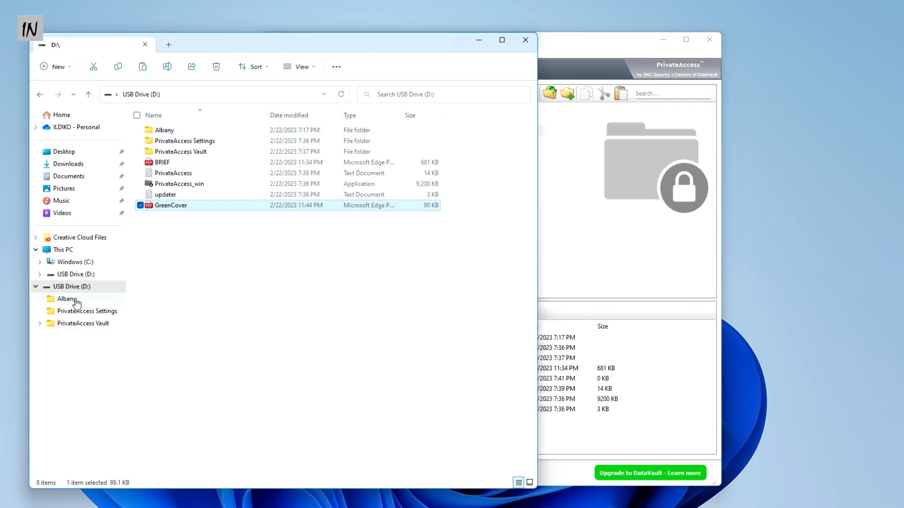
Create a new folder at the drive root named NewYork-NoPass
click(56, 66)
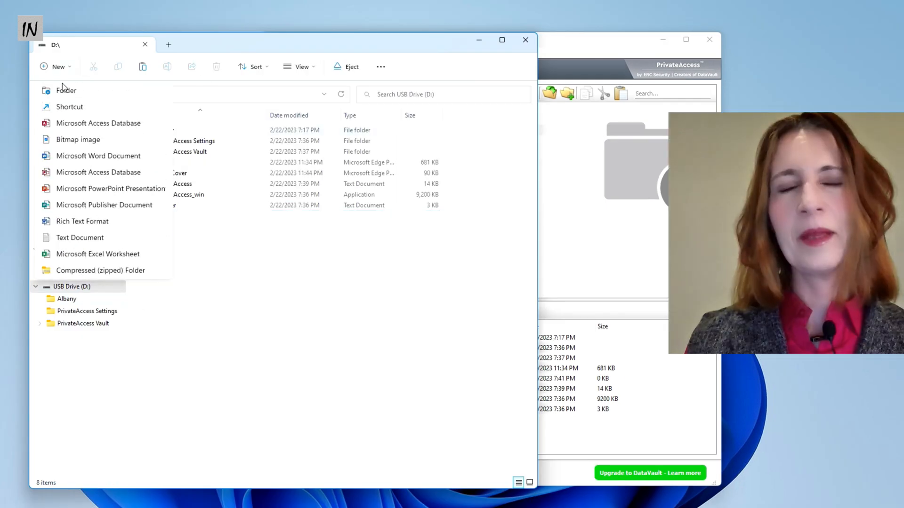
click(66, 90)
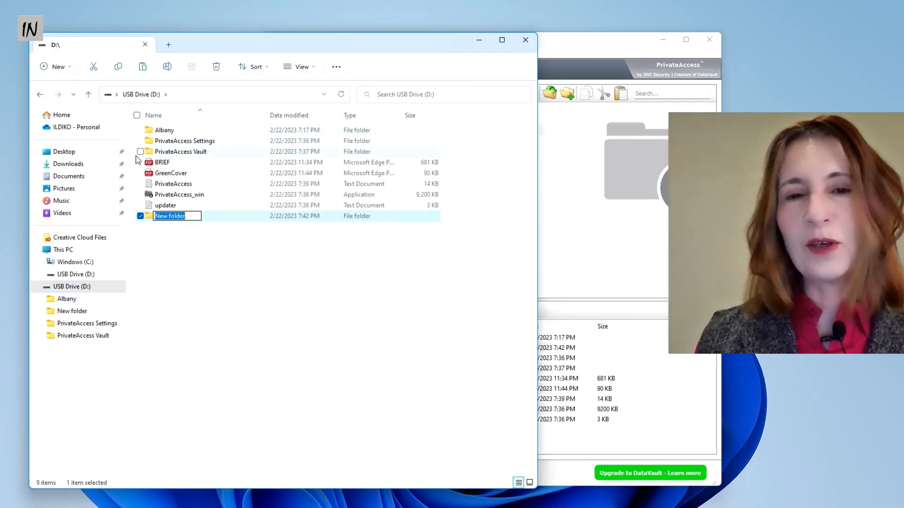
text(NewYork)
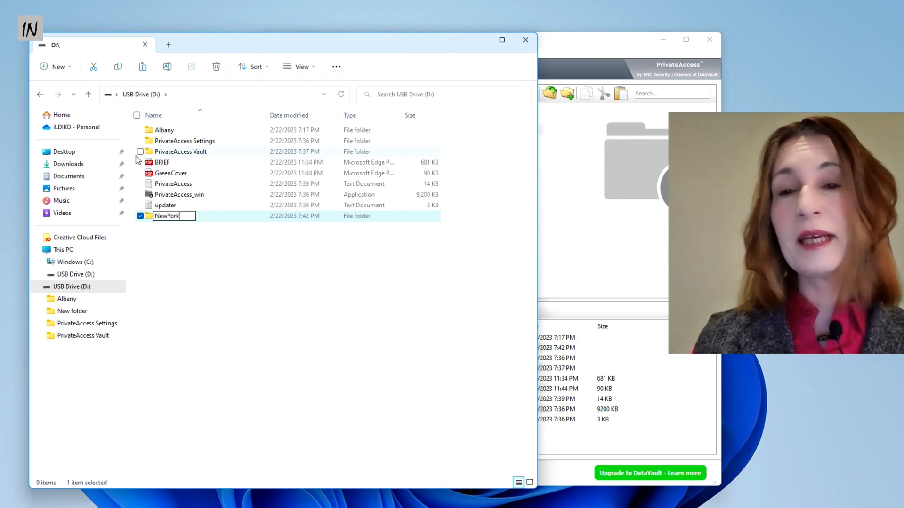
text(-NoPass)
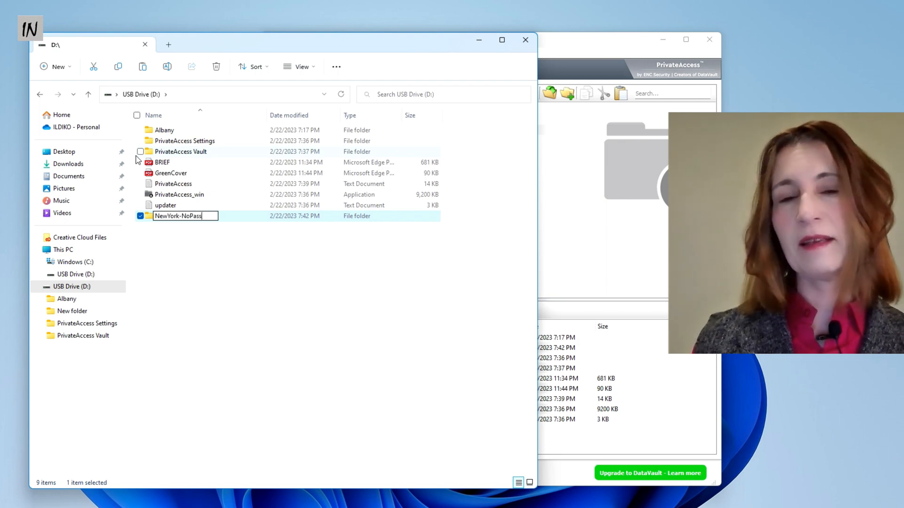
key(Return)
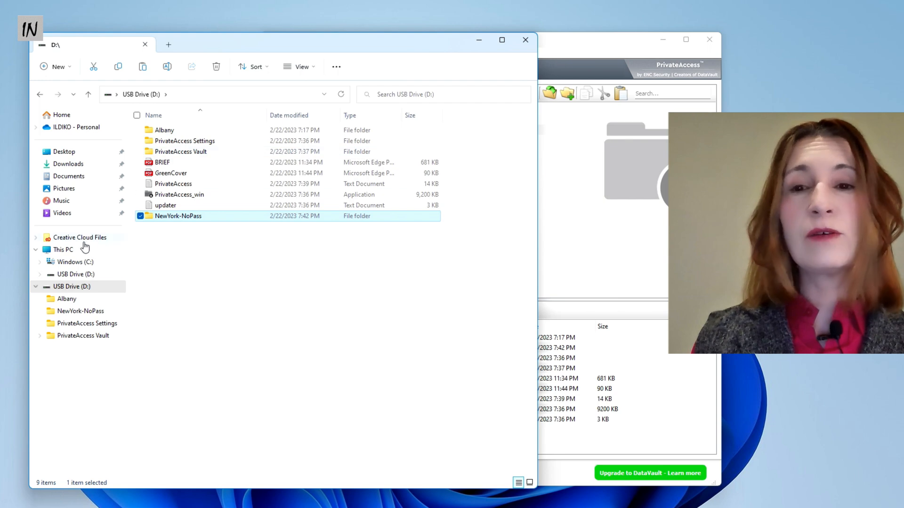
Create a second folder at the drive root named WashingtonDC-NoPass
click(56, 66)
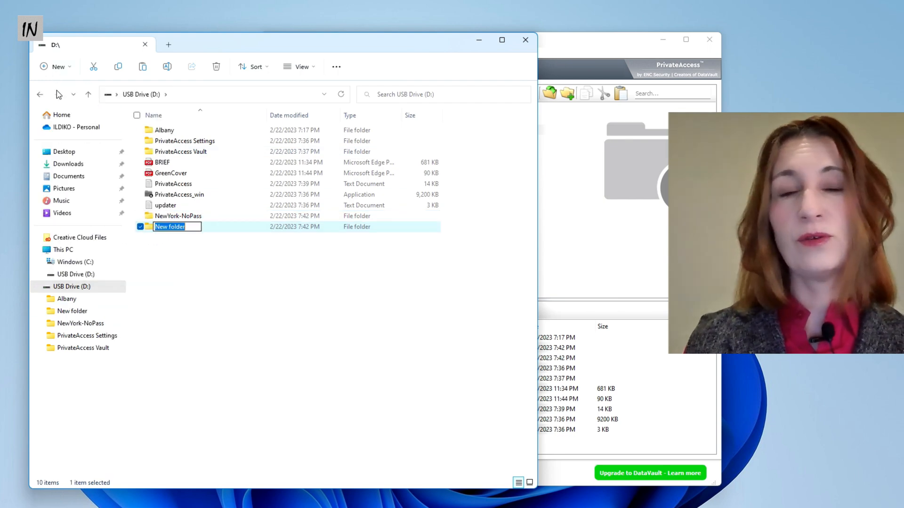
text(Washi)
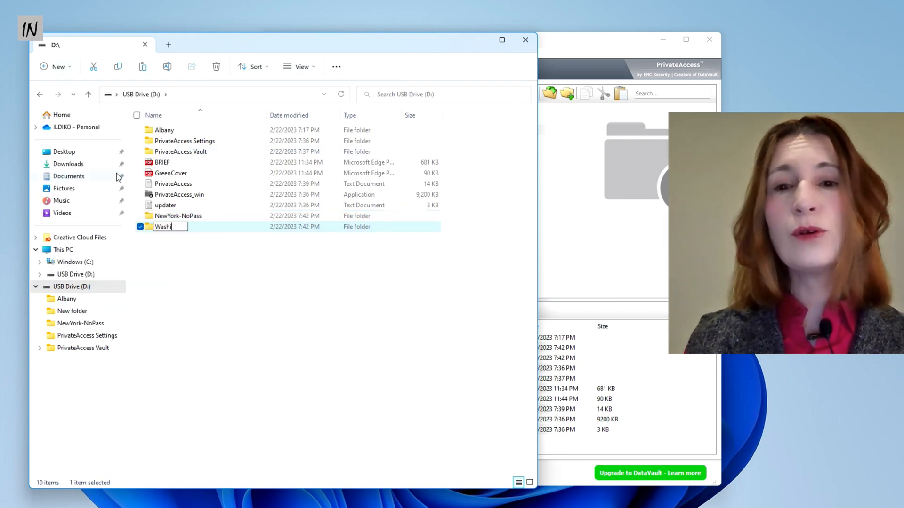
text(ngton)
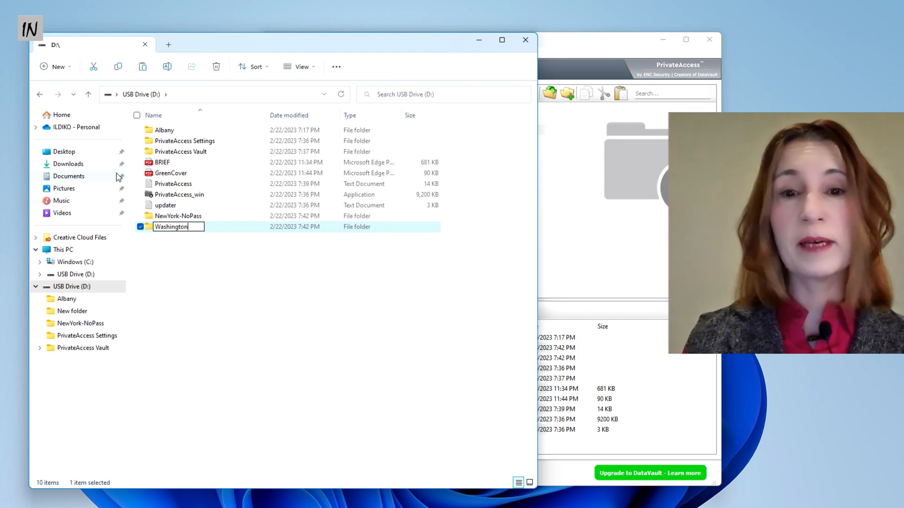
text(DC-n)
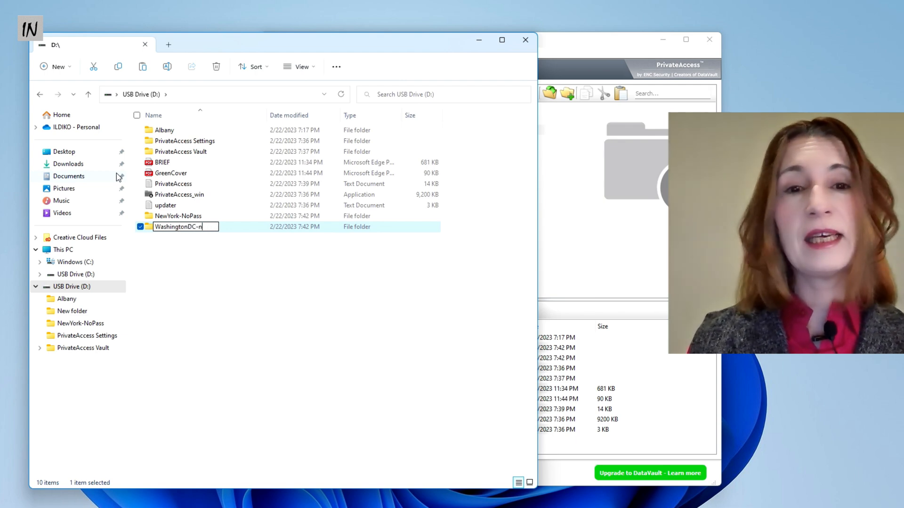
text(oPass)
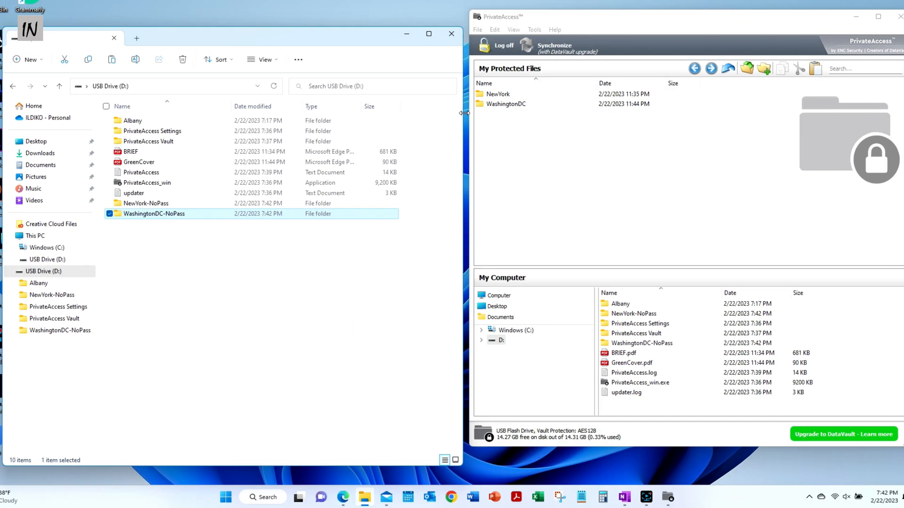
Select the NewYork vault documents from AffidavitService.pdf through RECORD2.pdf
double_click(497, 94)
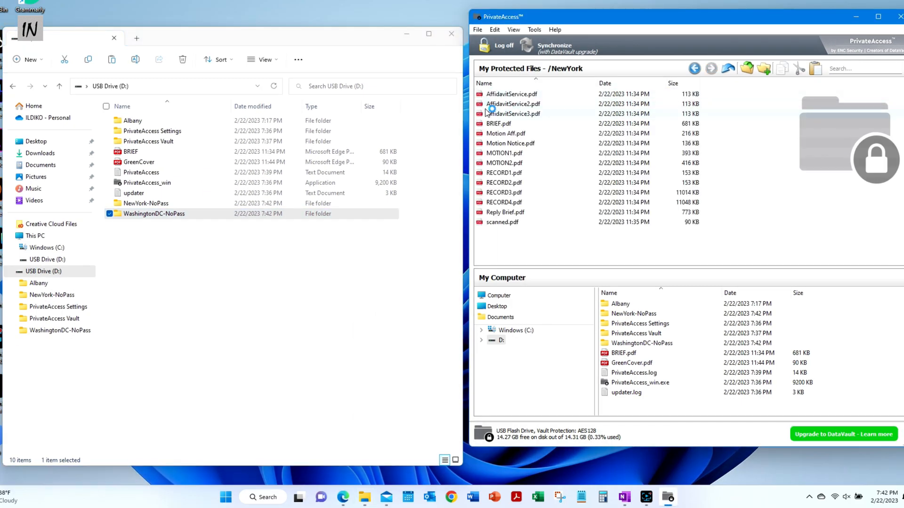
click(511, 93)
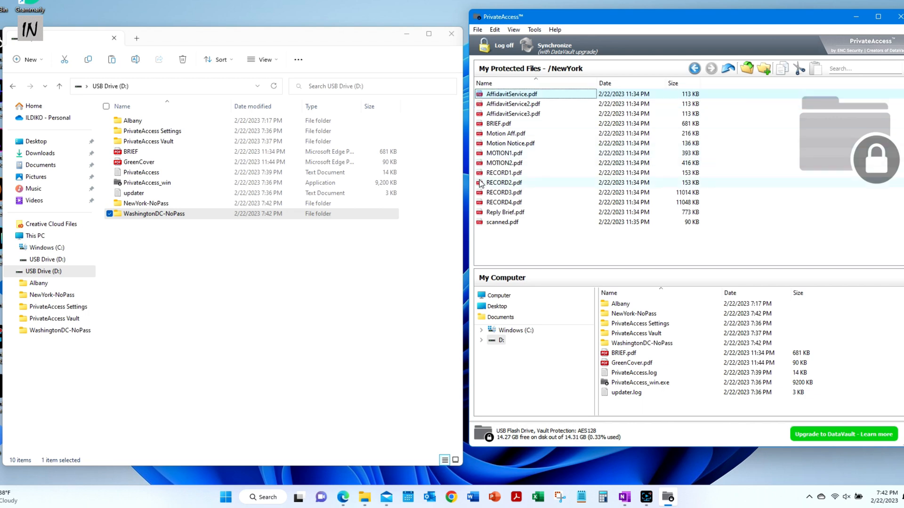
click(502, 172)
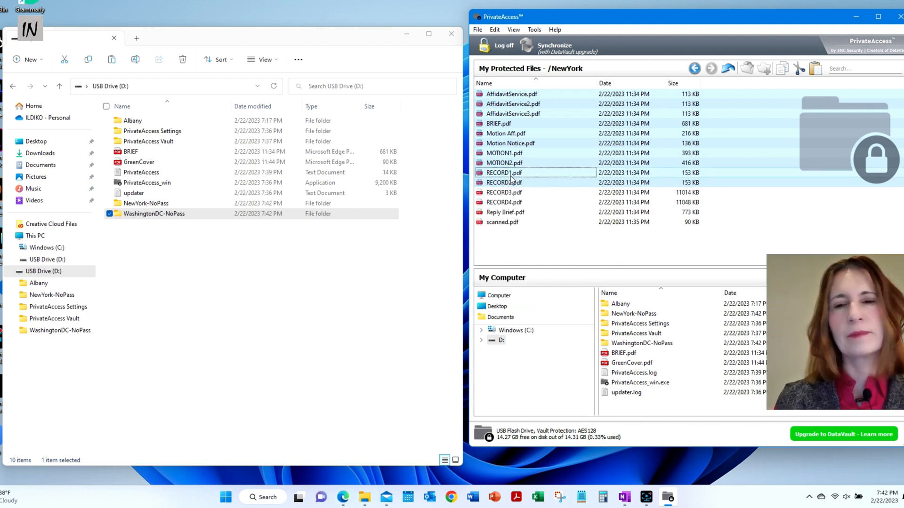
mouse_move(567, 102)
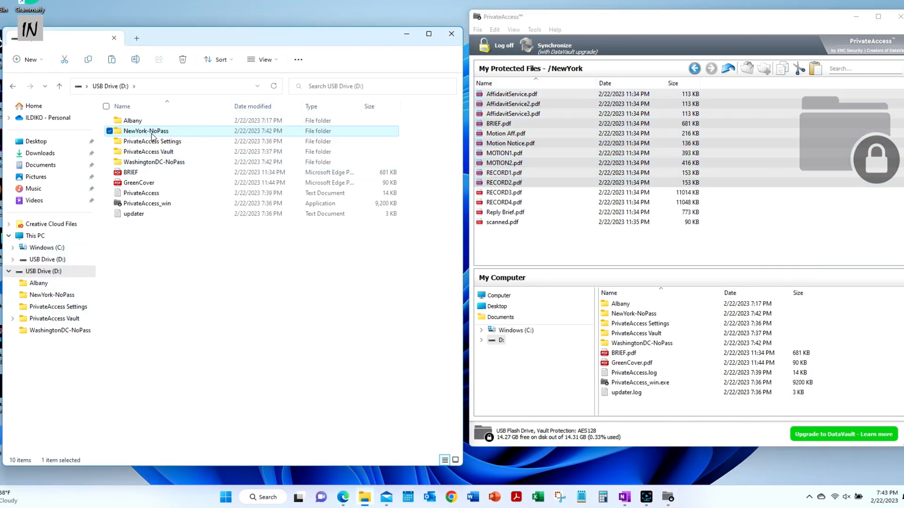
Paste the ten documents into NewYork-NoPass, then move on to WashingtonDC-NoPass
double_click(145, 131)
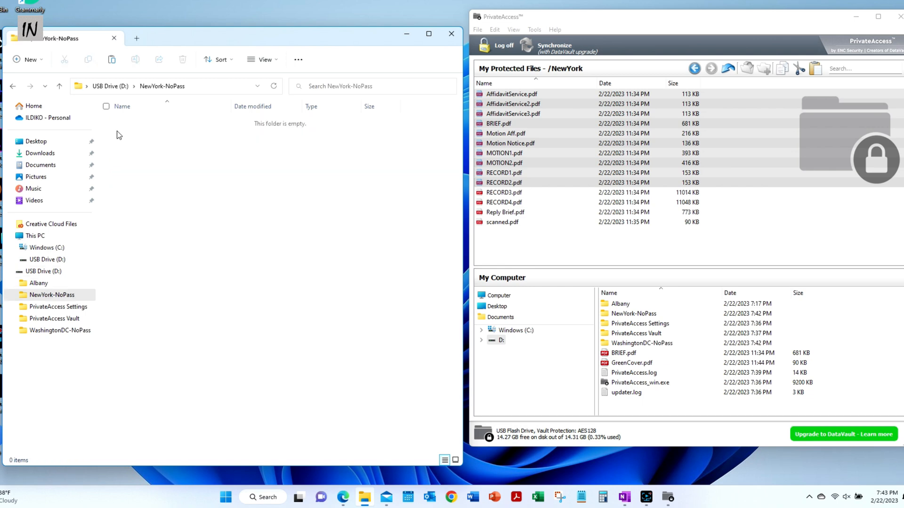
mouse_move(138, 127)
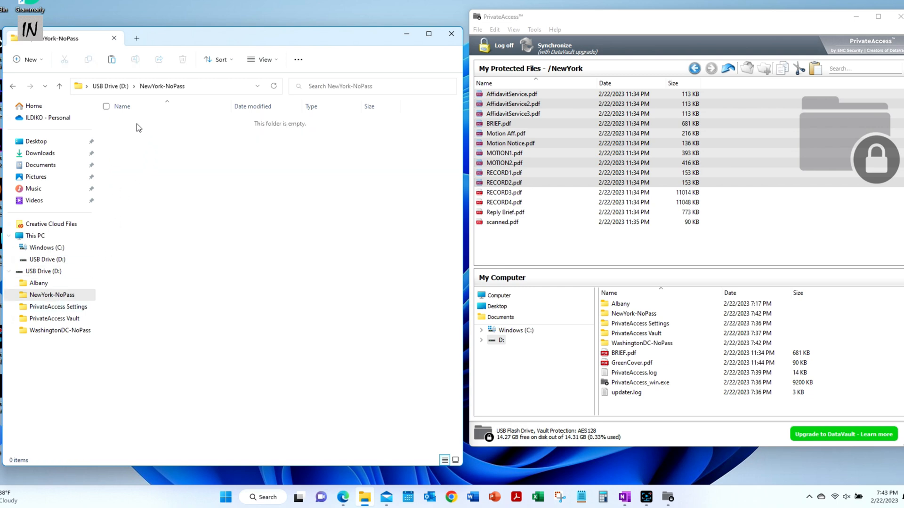
click(111, 59)
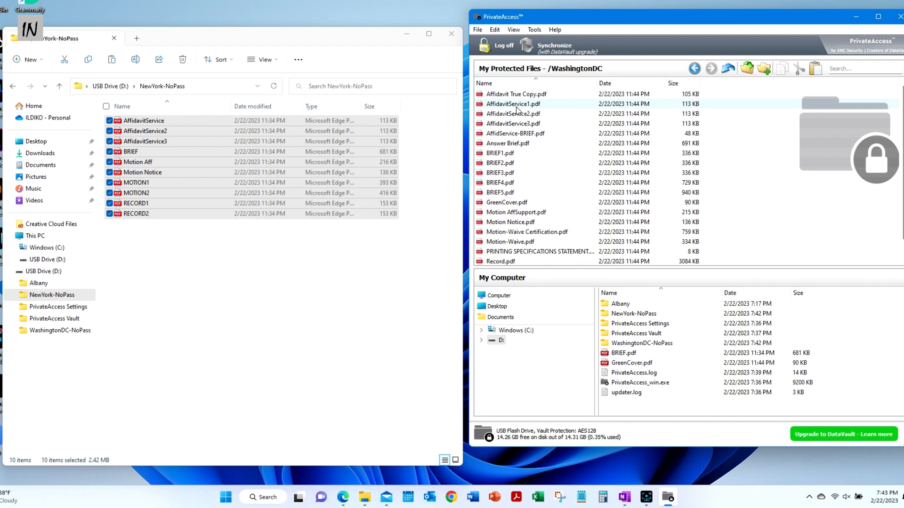
click(60, 331)
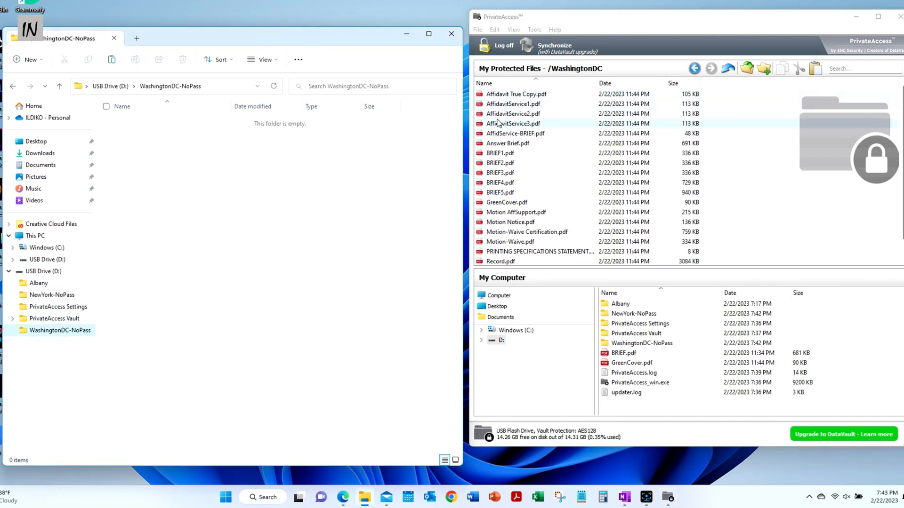
Copy Affidavit True Copy.pdf through GreenCover.pdf from the vault into WashingtonDC-NoPass
click(516, 95)
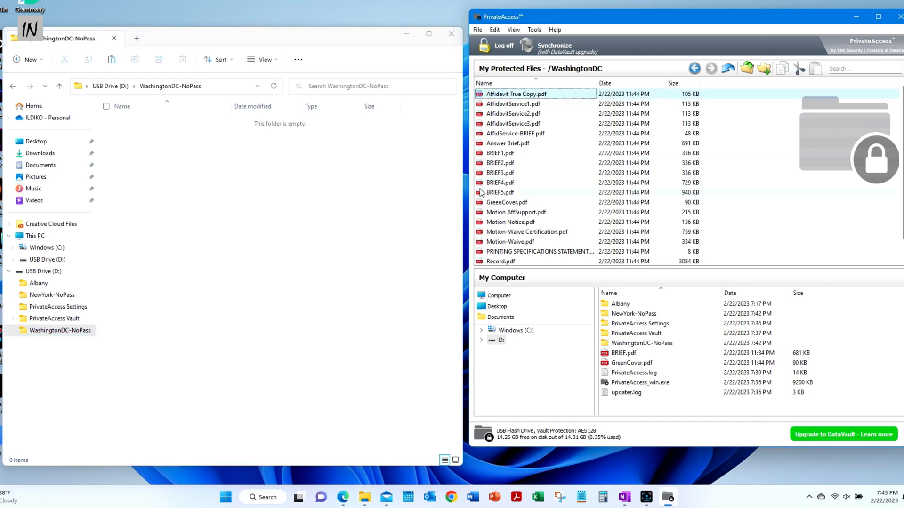
click(507, 203)
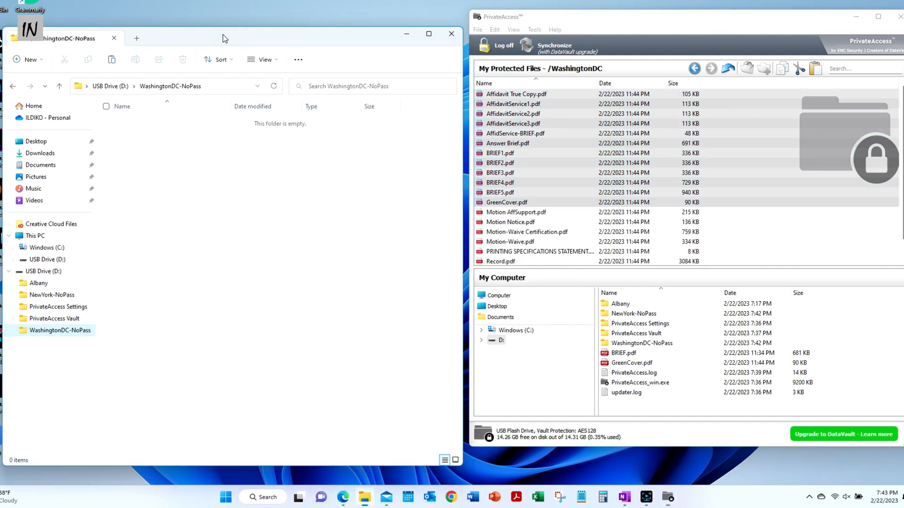
mouse_move(126, 102)
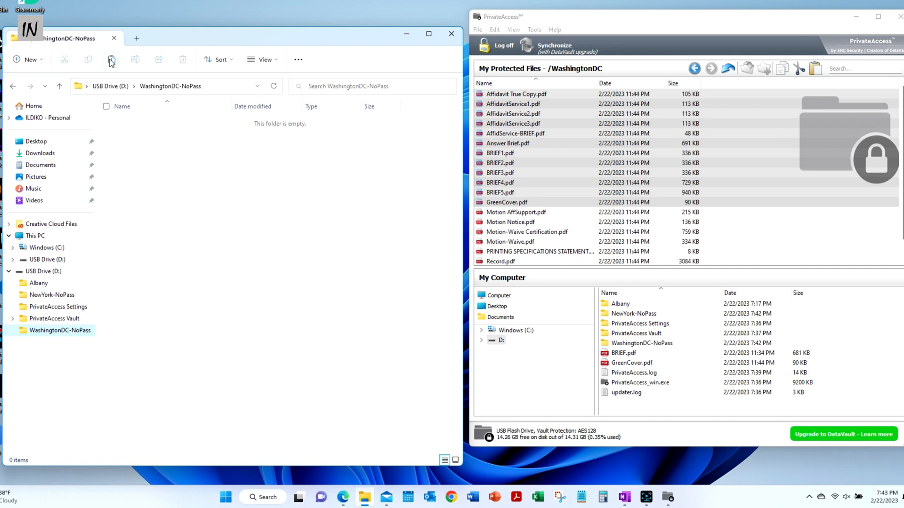
click(111, 59)
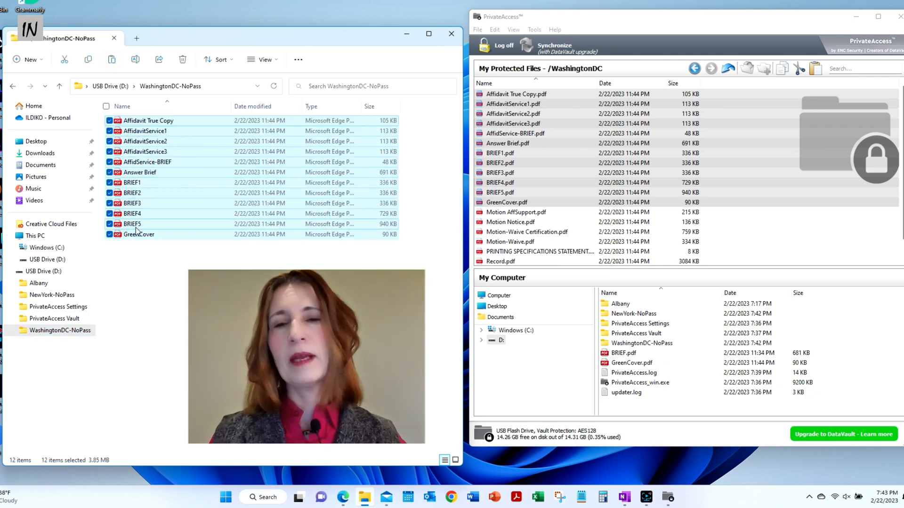
Review NewYork-NoPass, Albany and the drive root, then return the vault to its top level
click(52, 294)
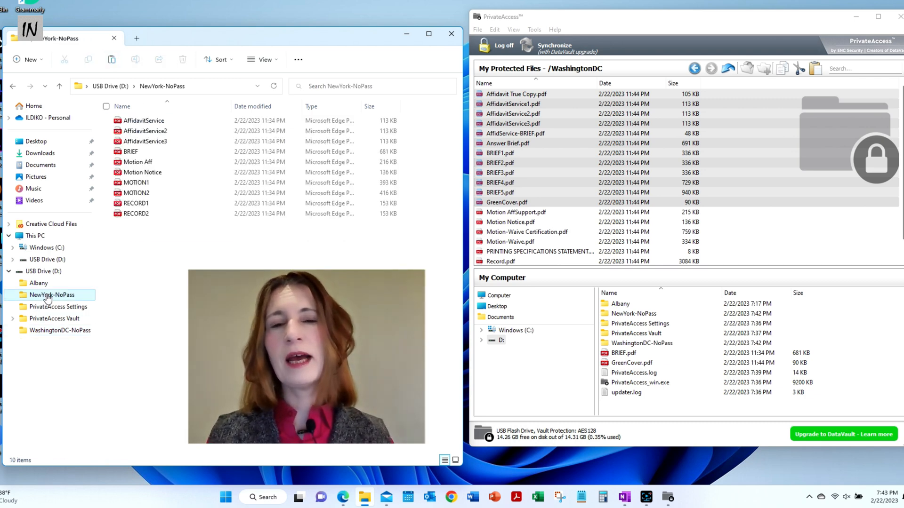
click(38, 283)
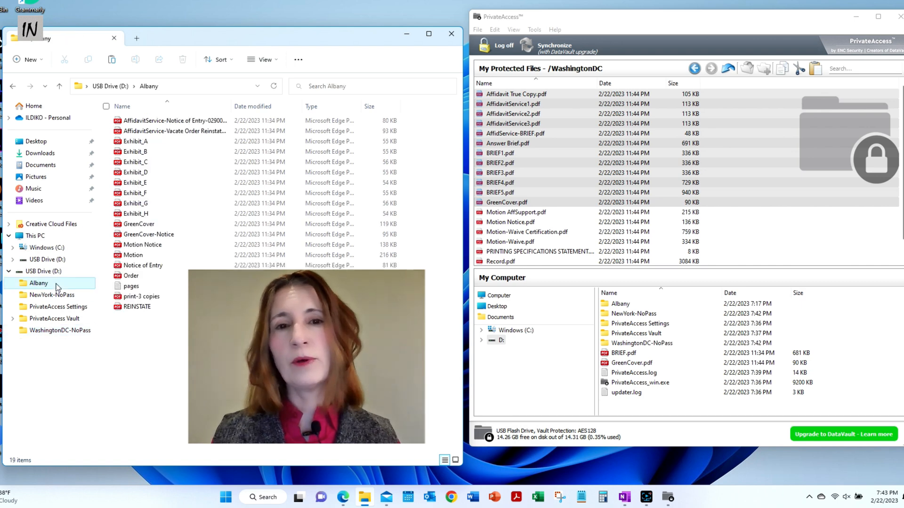
click(43, 271)
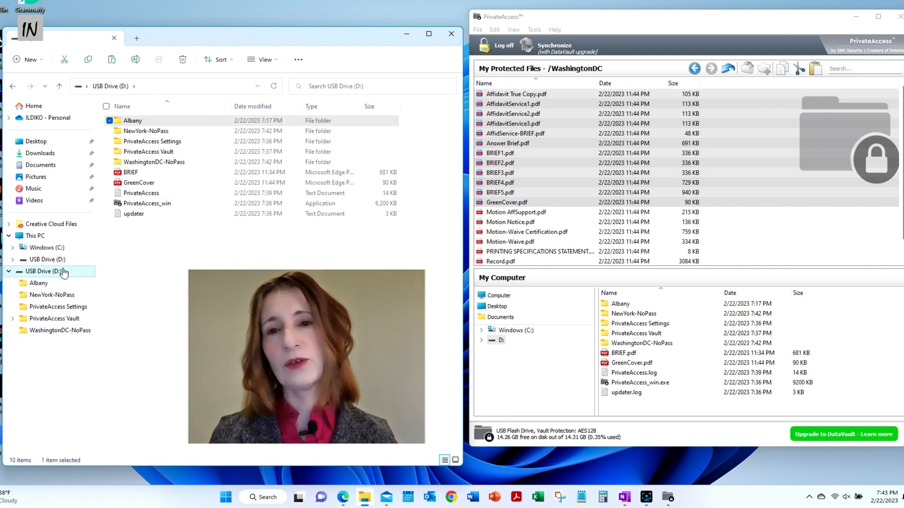
click(694, 68)
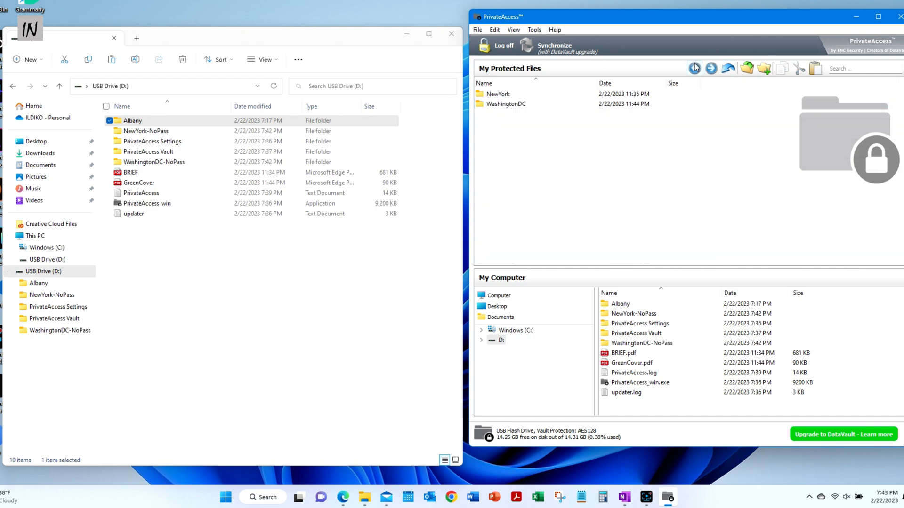
mouse_move(440, 30)
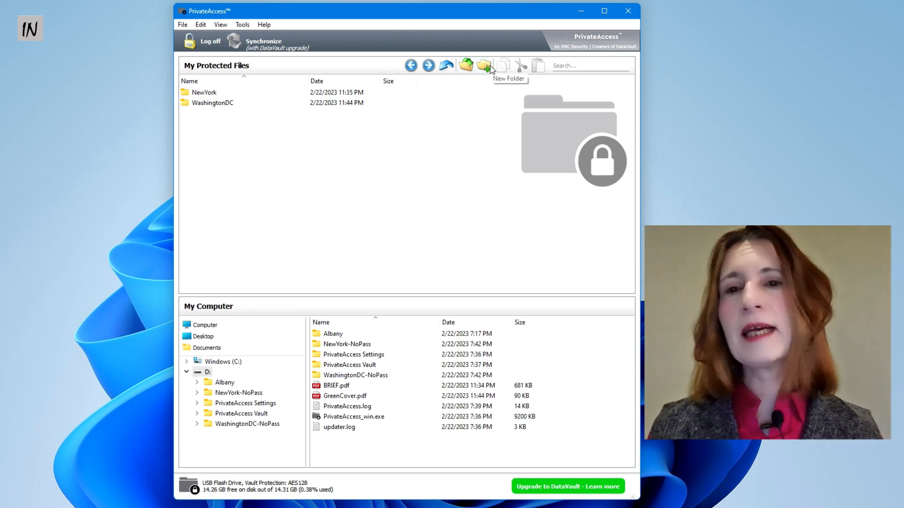
mouse_move(428, 65)
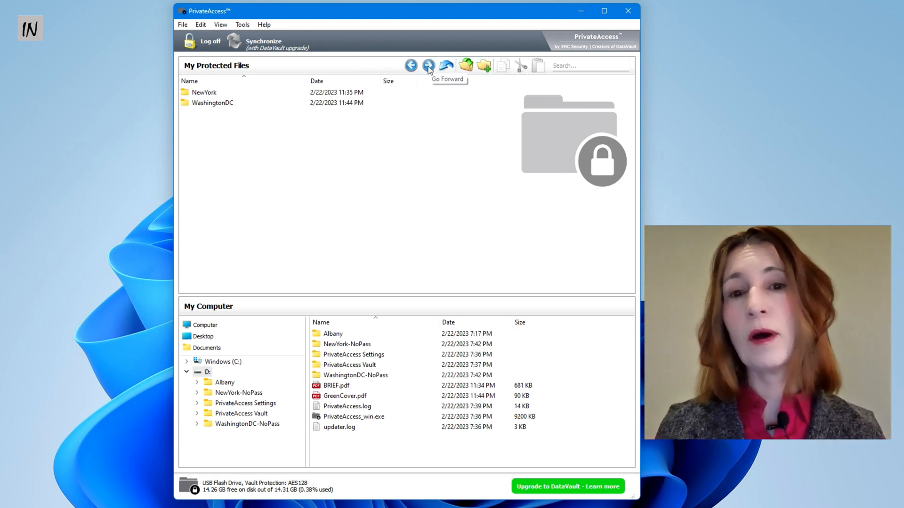
mouse_move(182, 24)
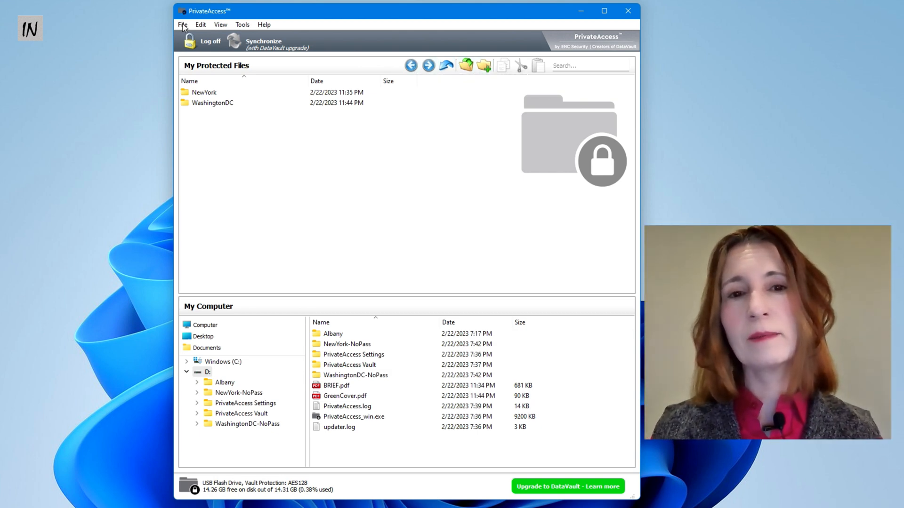
Browse the Edit, View and Tools menus to reach the password and backup tools
click(199, 24)
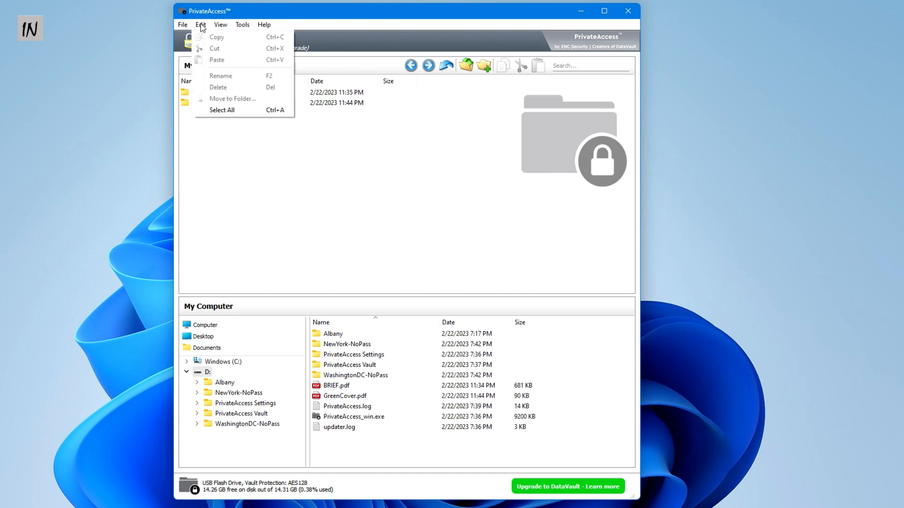
click(221, 25)
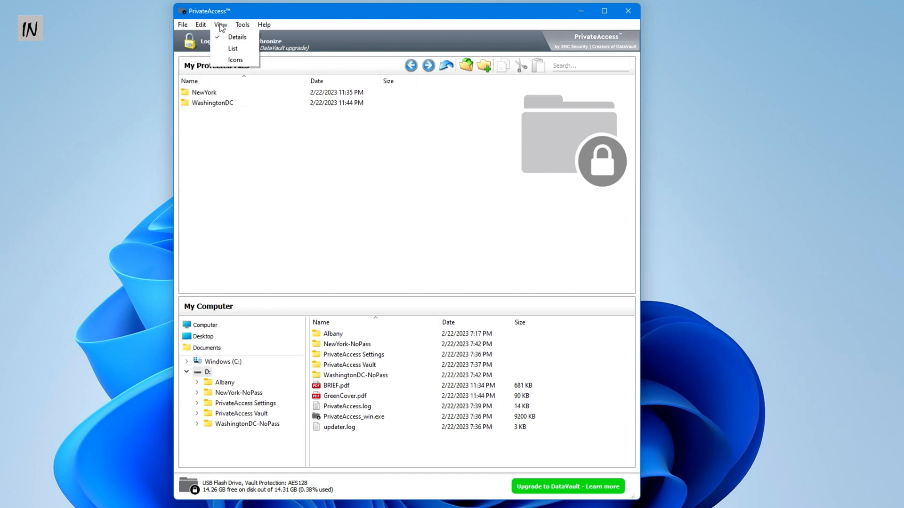
click(242, 24)
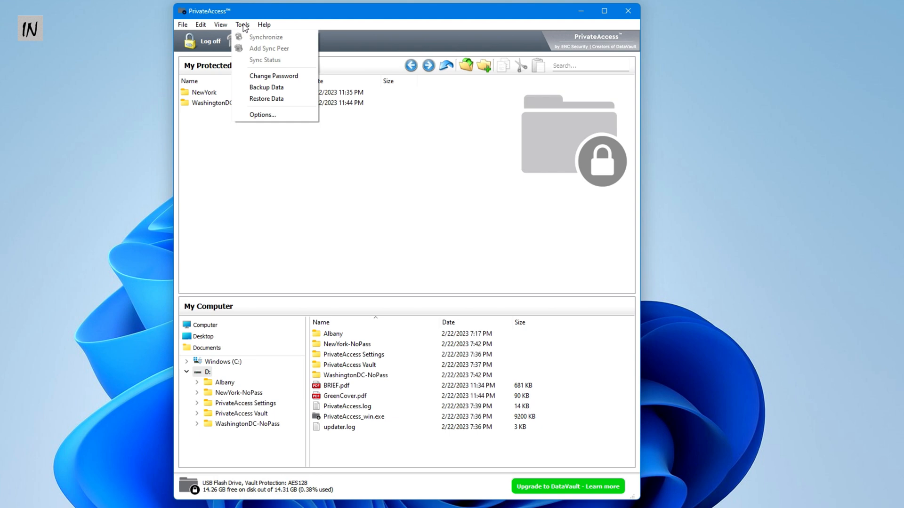
mouse_move(266, 87)
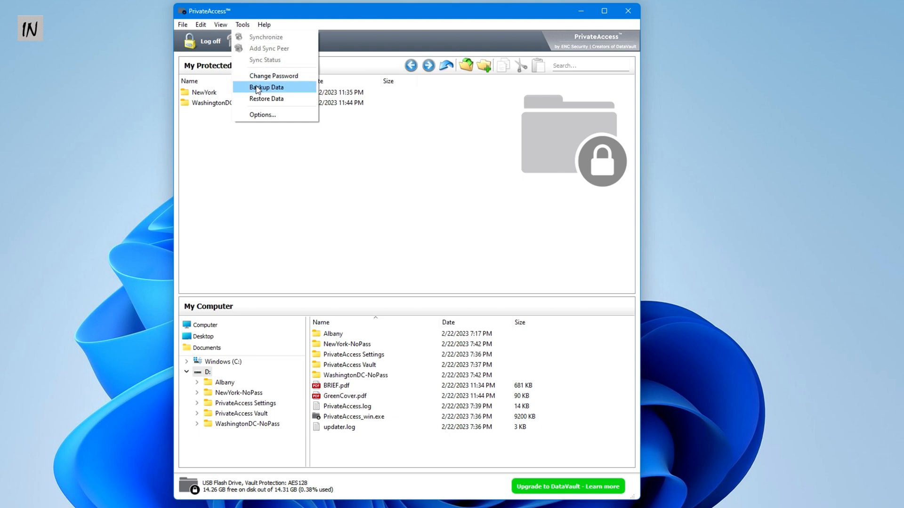
Review the Options timeout, encryption, backup location and advanced tabs and accept them
click(263, 114)
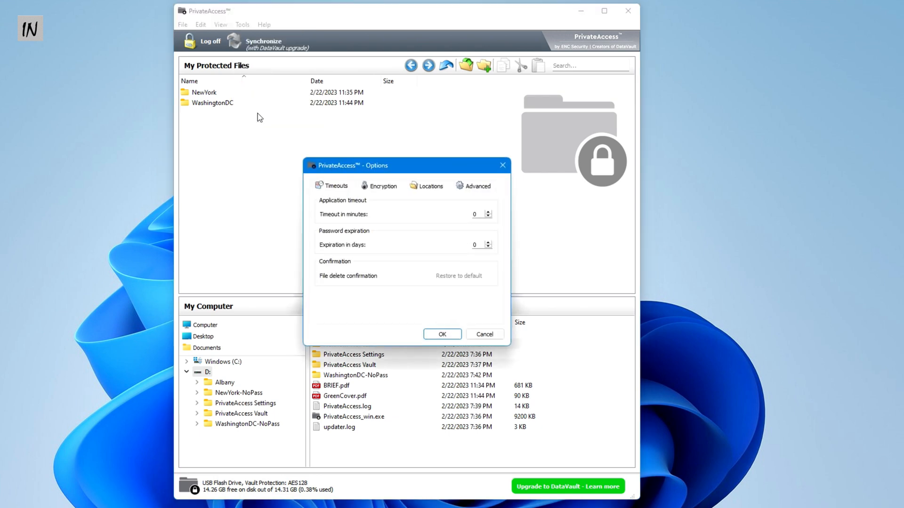
click(382, 186)
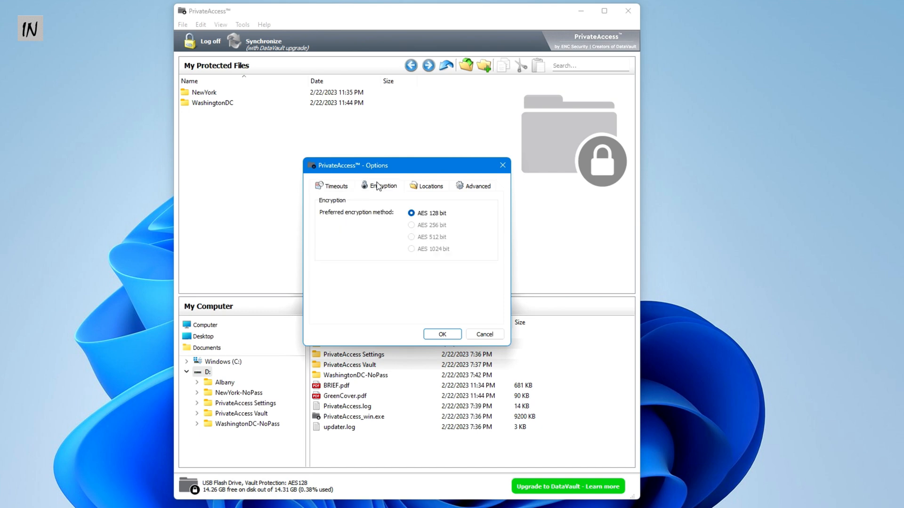
click(429, 185)
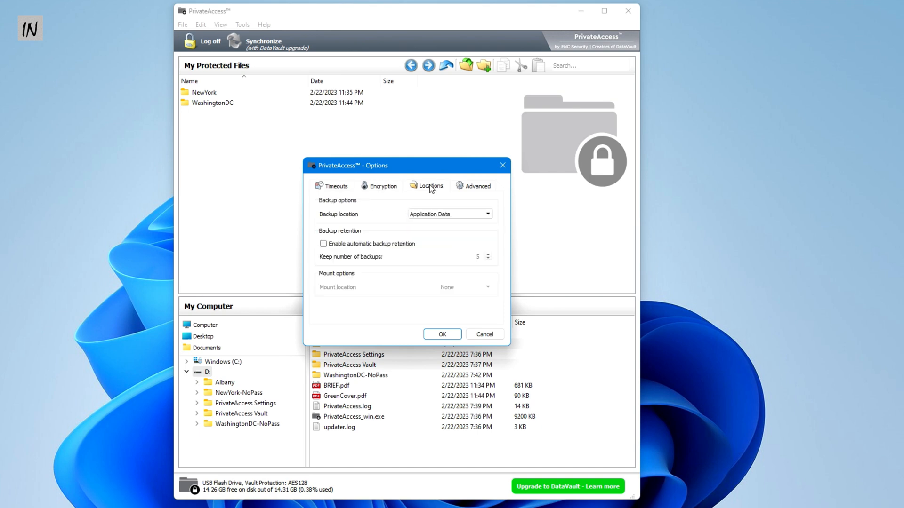
click(476, 185)
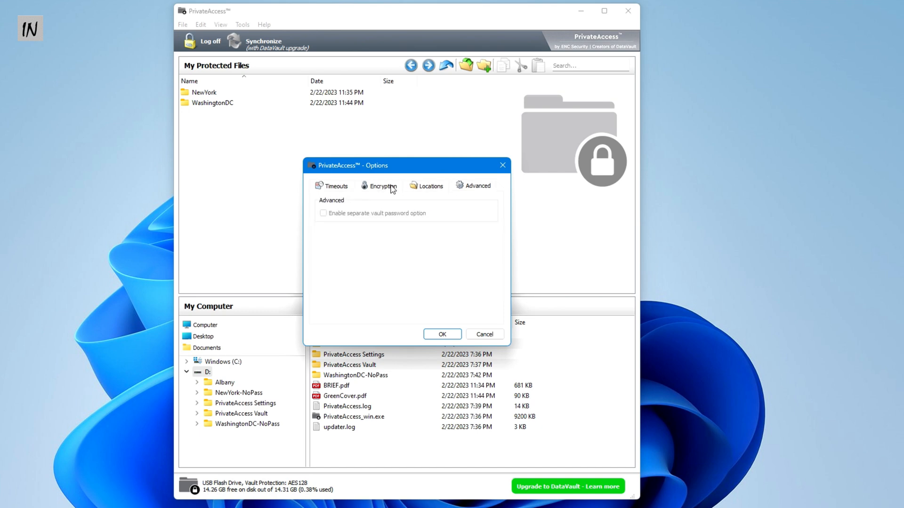
click(336, 186)
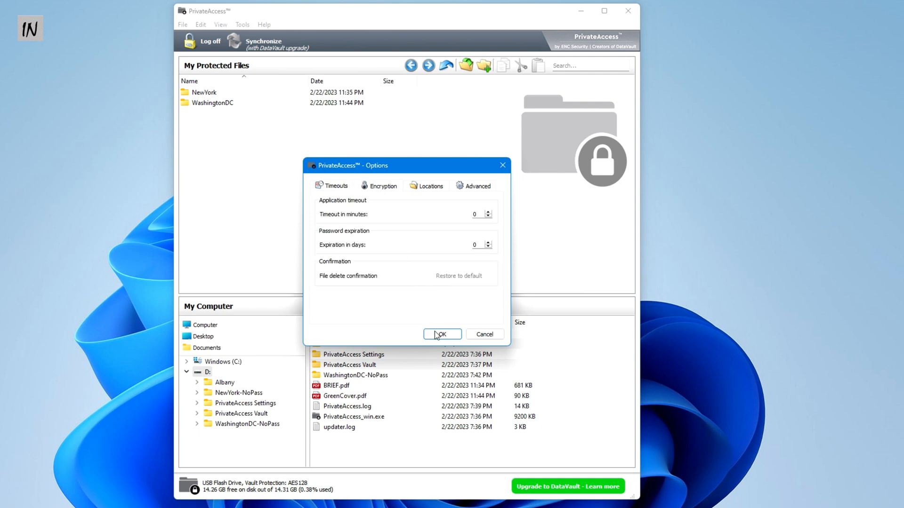
click(441, 334)
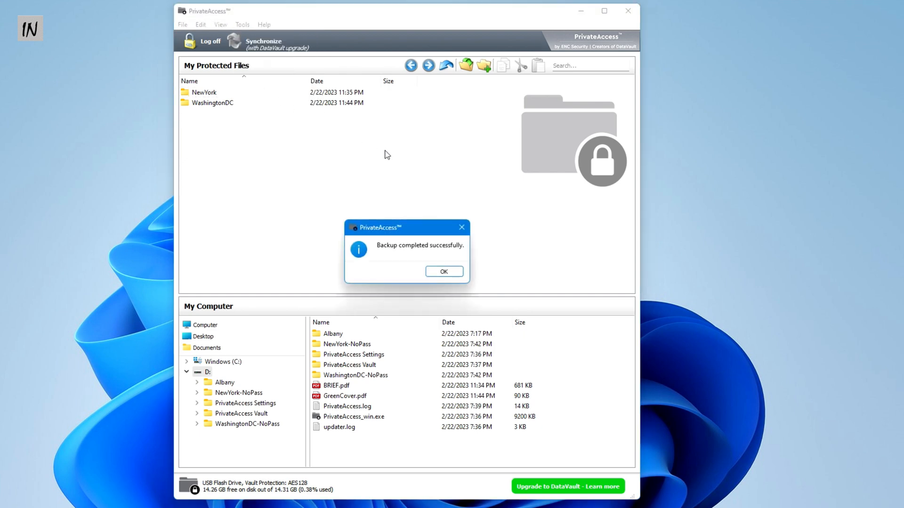
Acknowledge the 'Backup completed successfully' message and return to the drive root
click(444, 271)
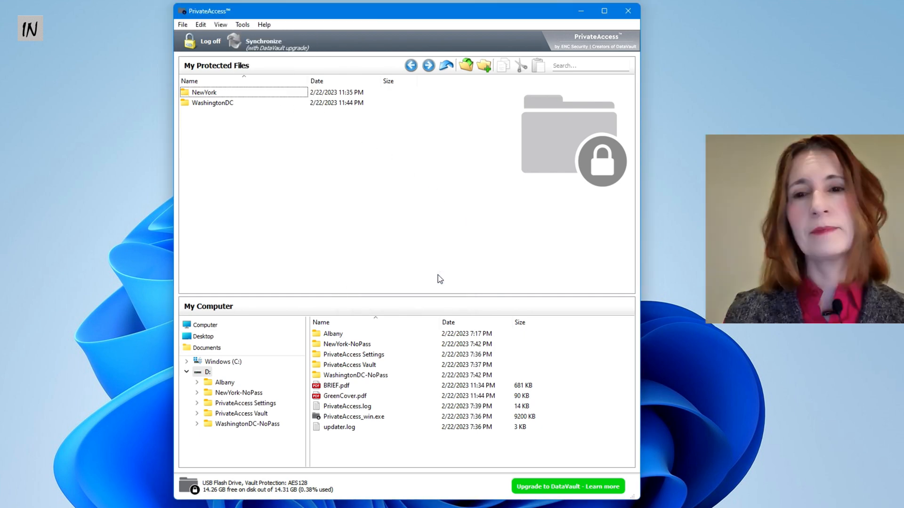
click(210, 40)
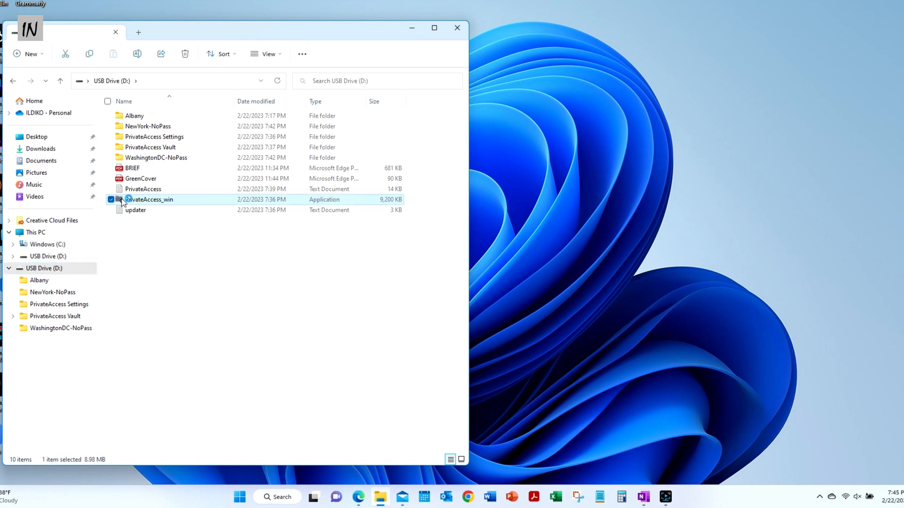
Launch PrivateAccess_win from the USB drive root
double_click(148, 199)
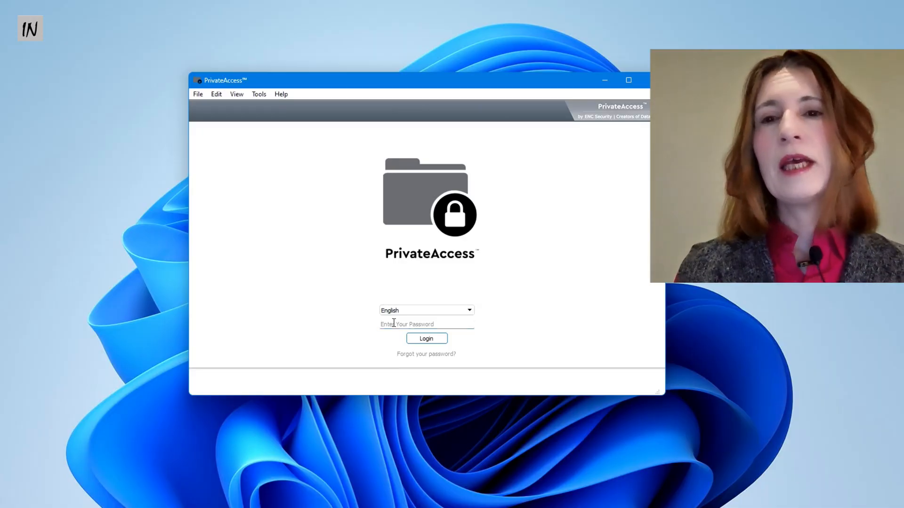
Enter the vault password and log in to show NewYork and WashingtonDC
text(•••••)
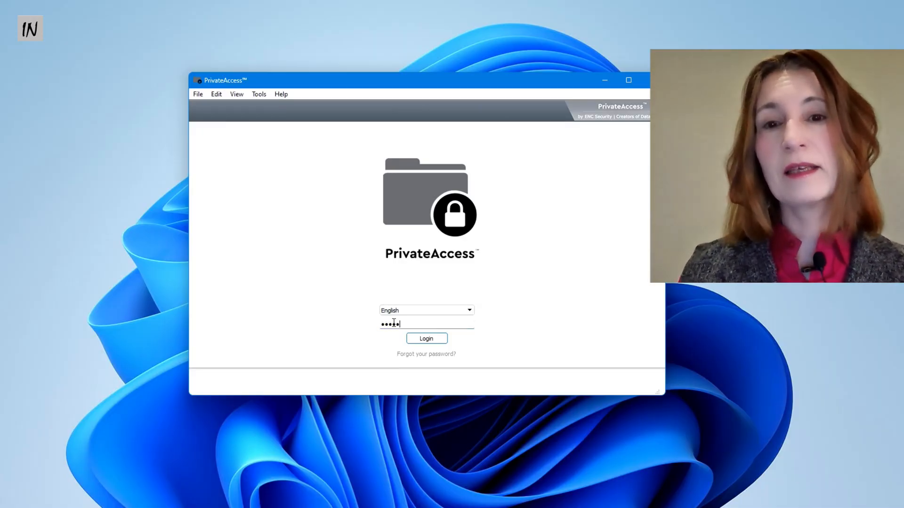
text(password)
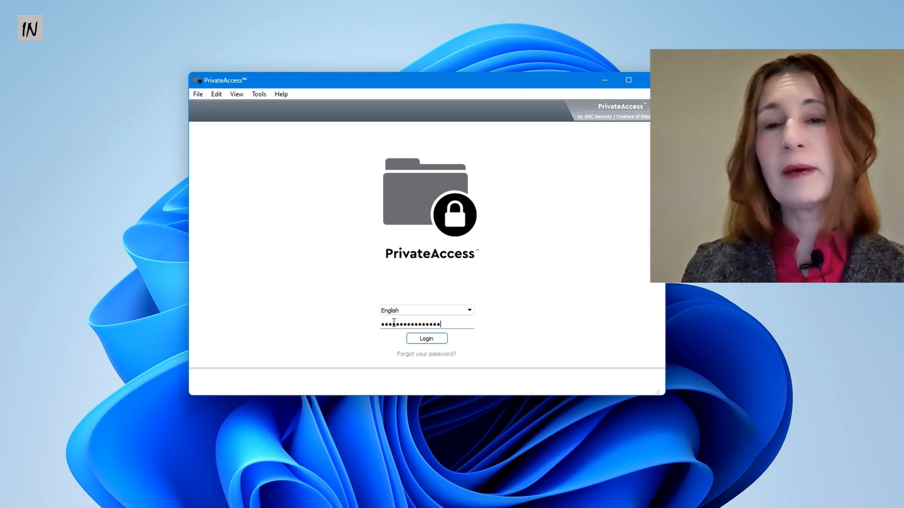
click(425, 338)
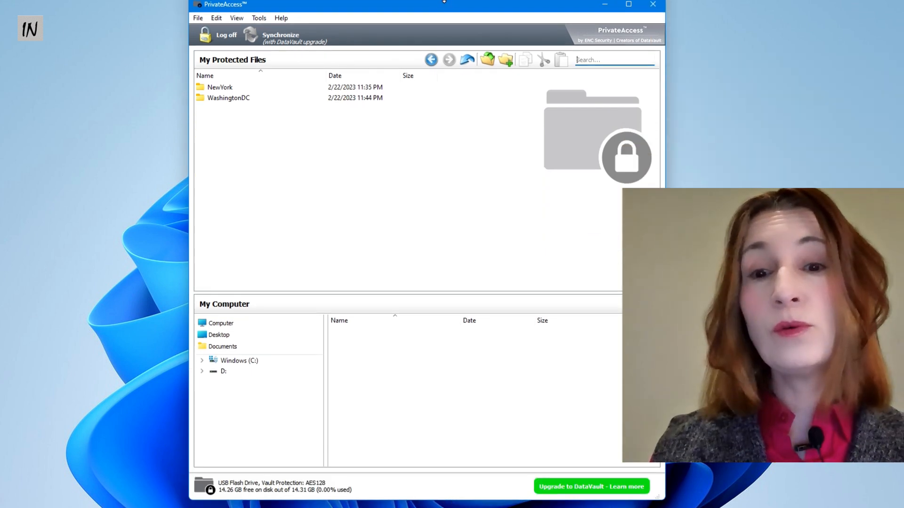
Expand D: to view both NoPass folders and re-sort the protected folders by name
click(223, 370)
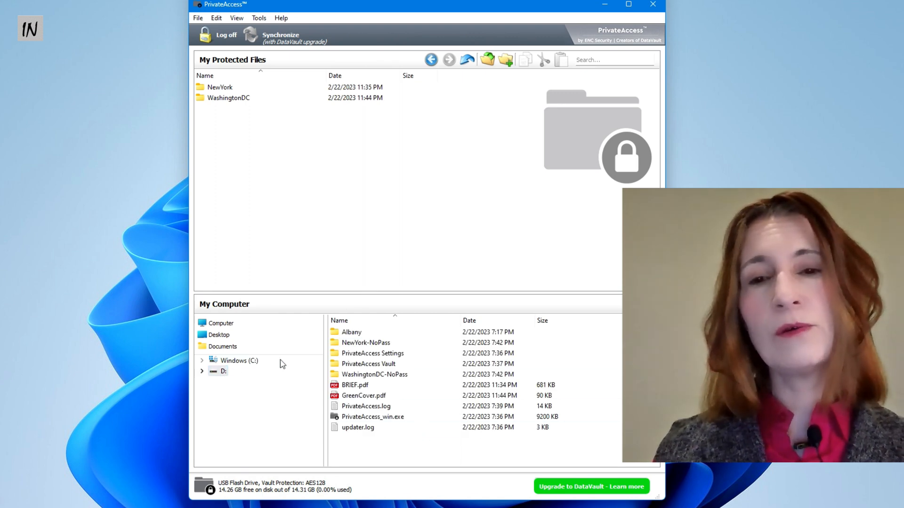
click(201, 371)
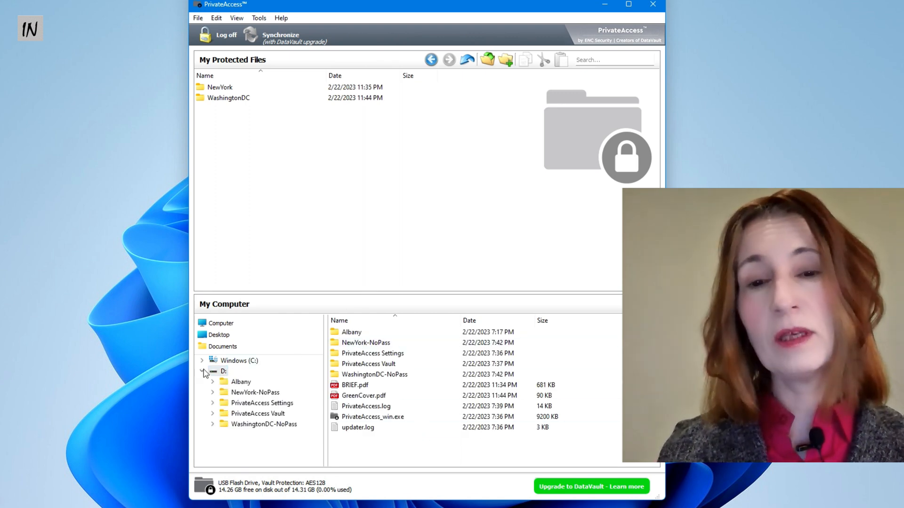
click(255, 393)
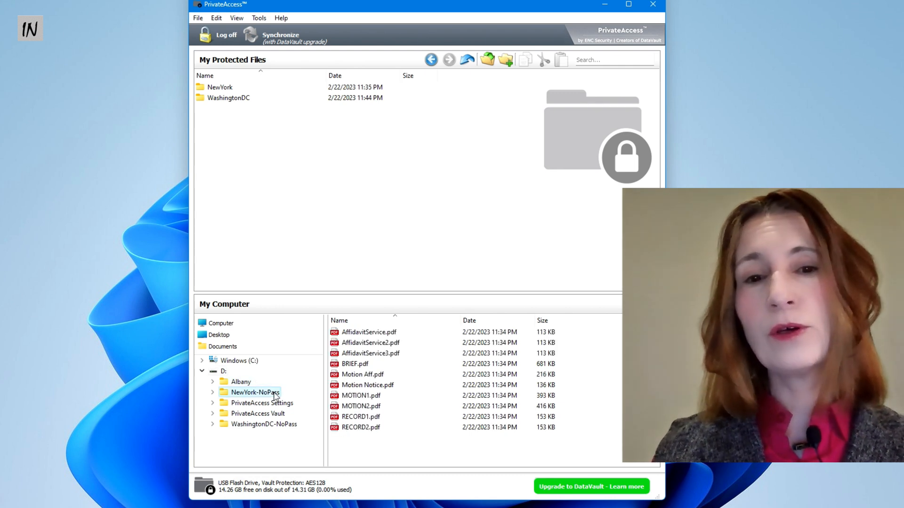
click(263, 423)
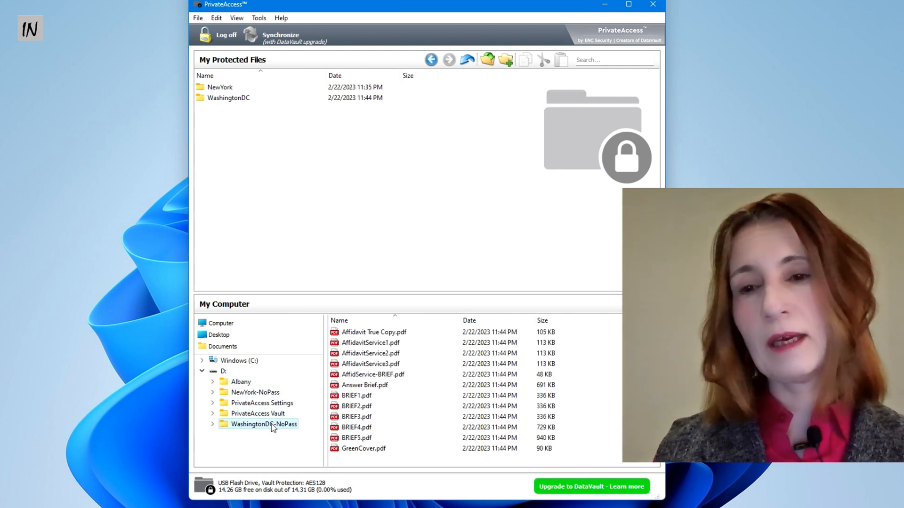
click(205, 76)
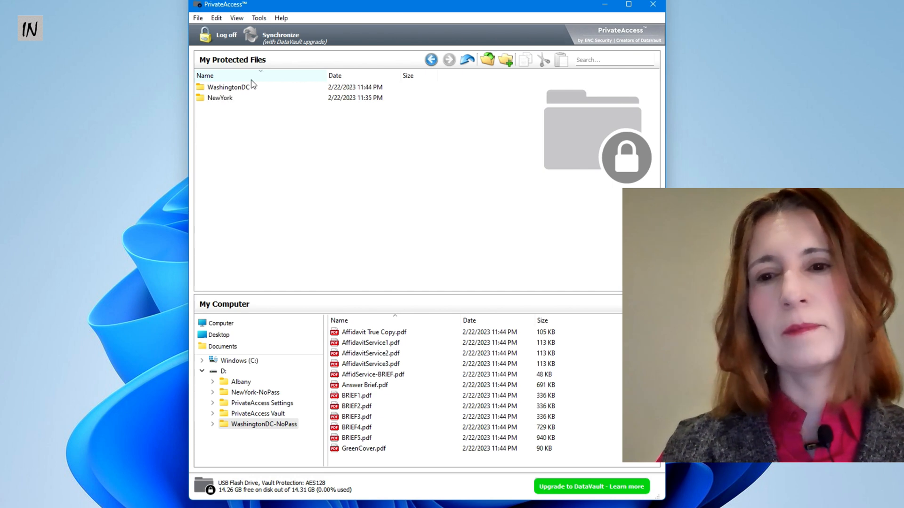
click(204, 75)
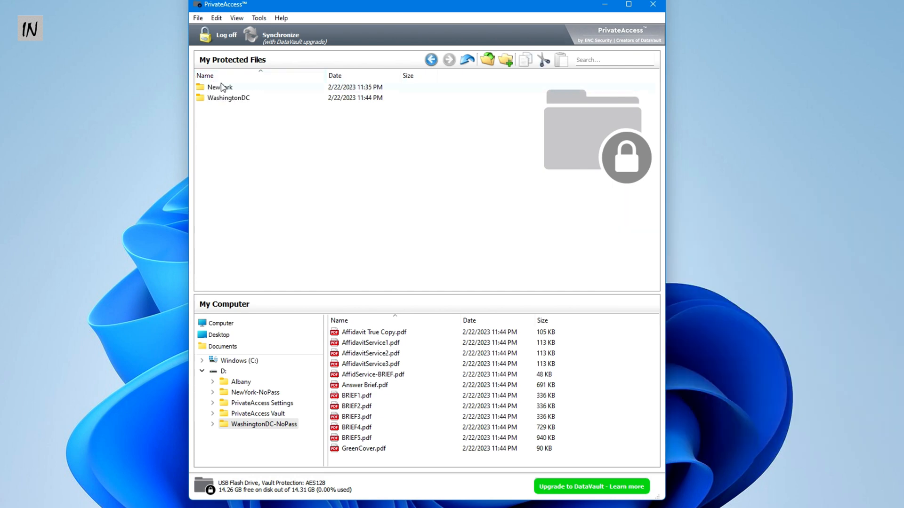
Compare protected NewYork and WashingtonDC with their NoPass copies, then log off the vault
double_click(220, 87)
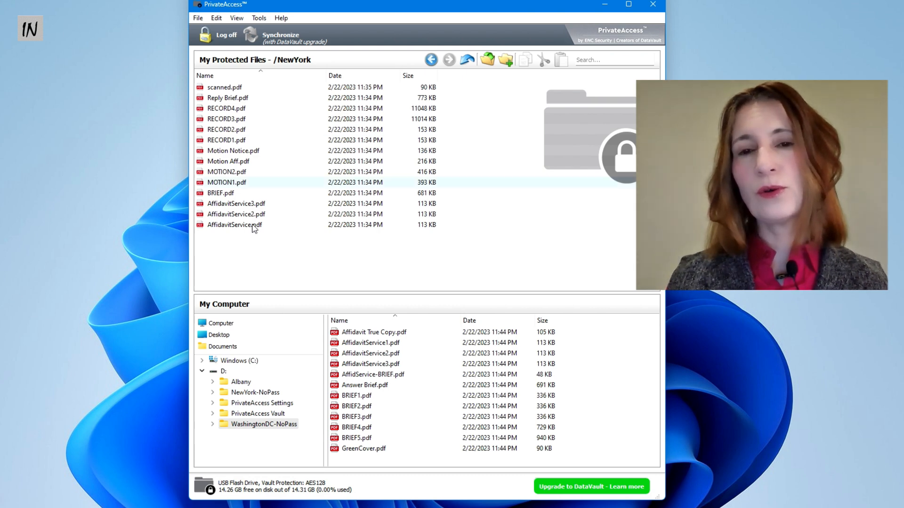
click(254, 392)
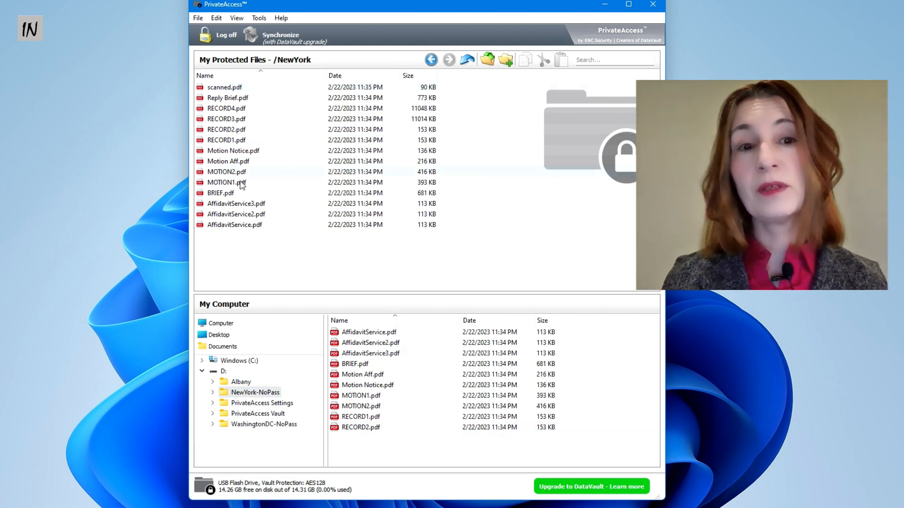
click(431, 59)
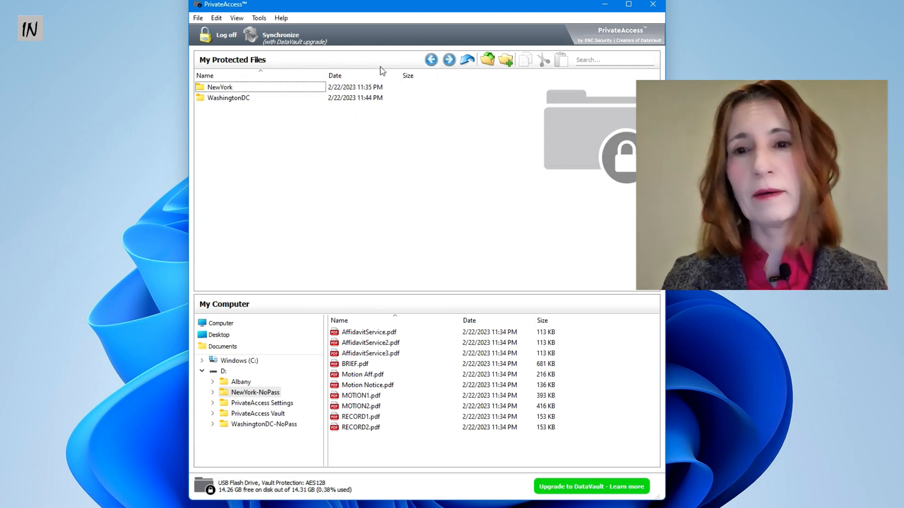
double_click(228, 97)
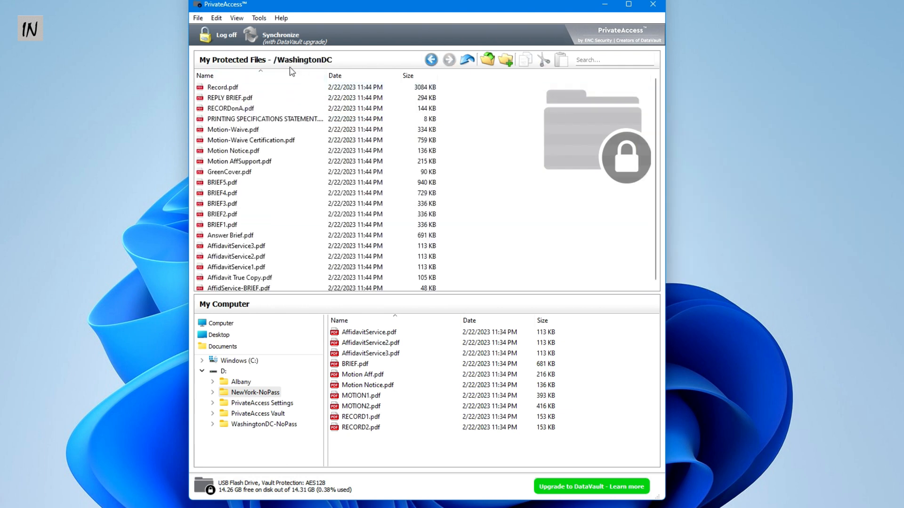
click(263, 424)
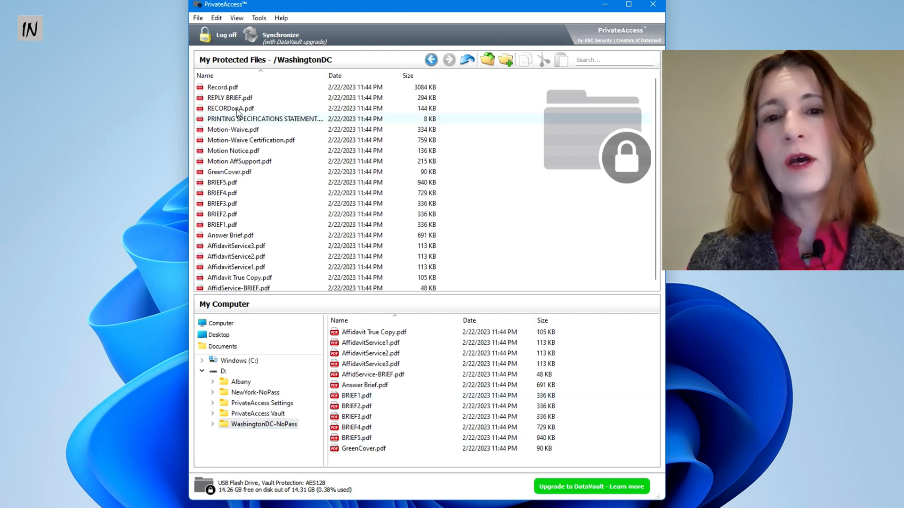
mouse_move(261, 247)
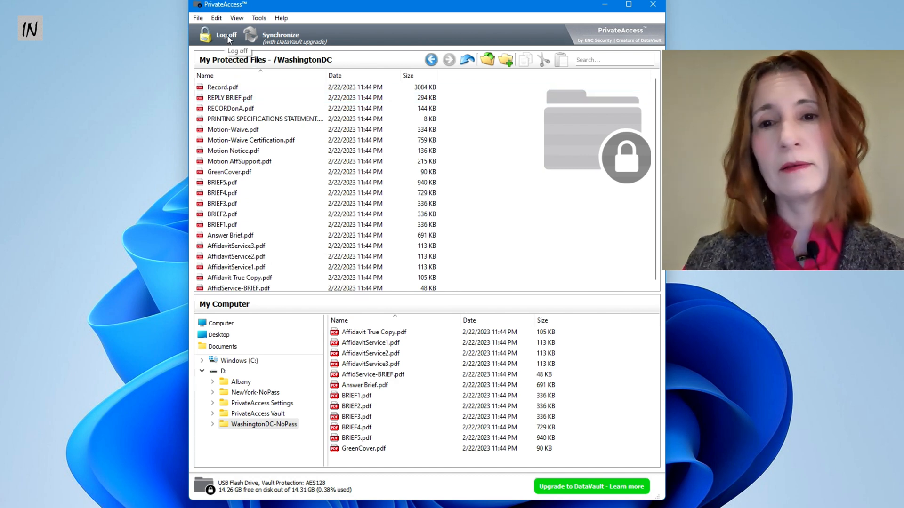
click(225, 35)
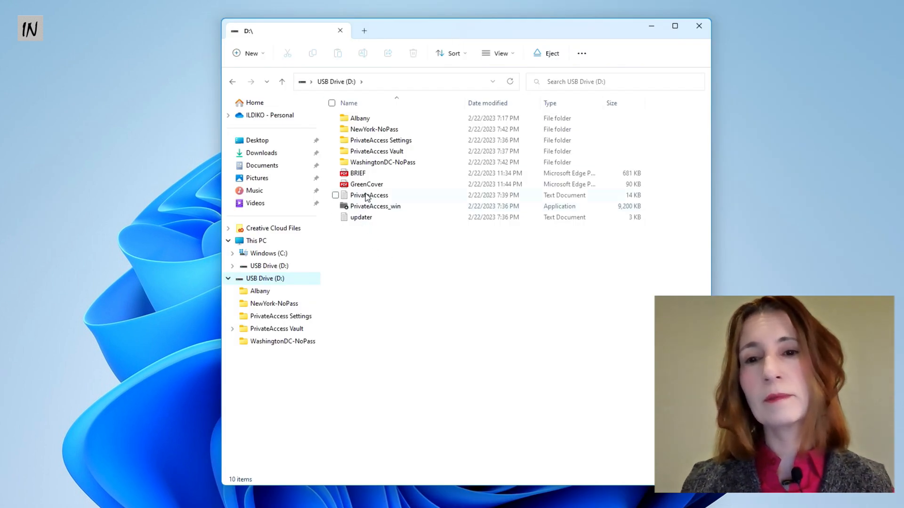
Permanently delete the PrivateAccess log and application files from the drive root
click(369, 195)
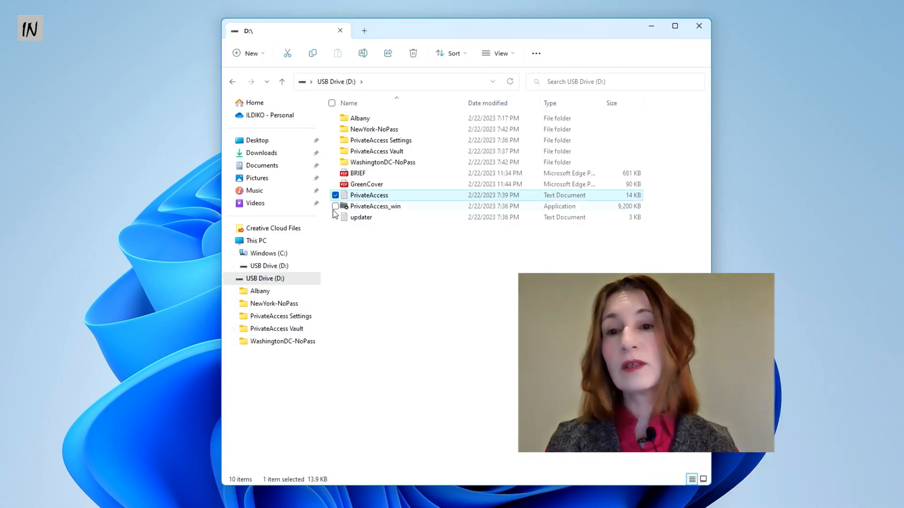
click(335, 218)
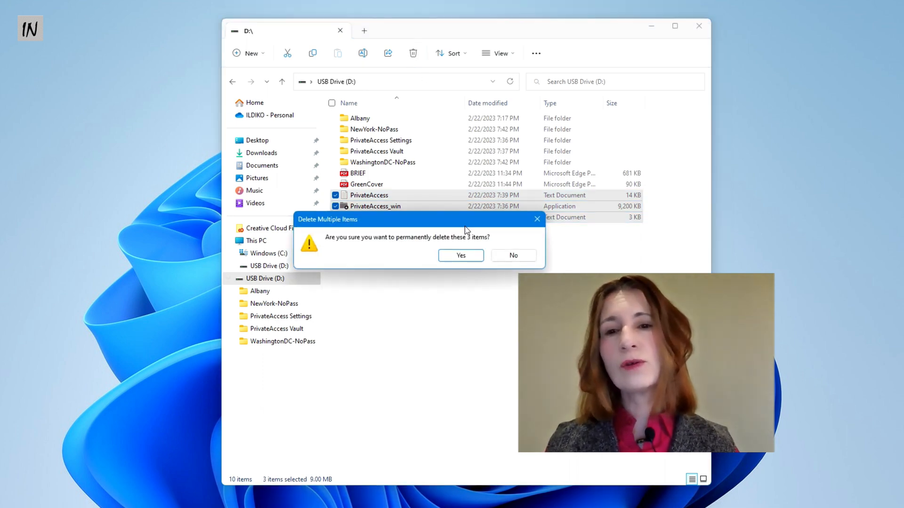
click(461, 255)
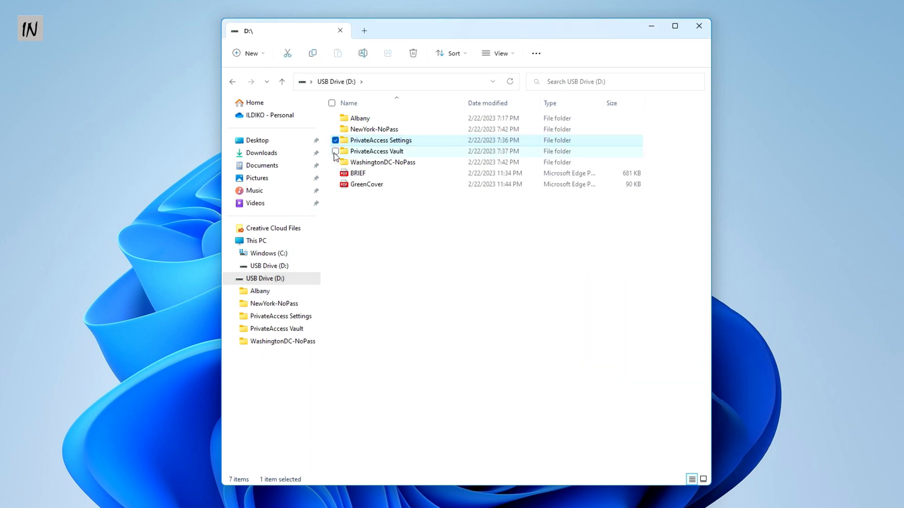
Delete the PrivateAccess Settings and PrivateAccess Vault folders, confirming each system-file warning
click(335, 151)
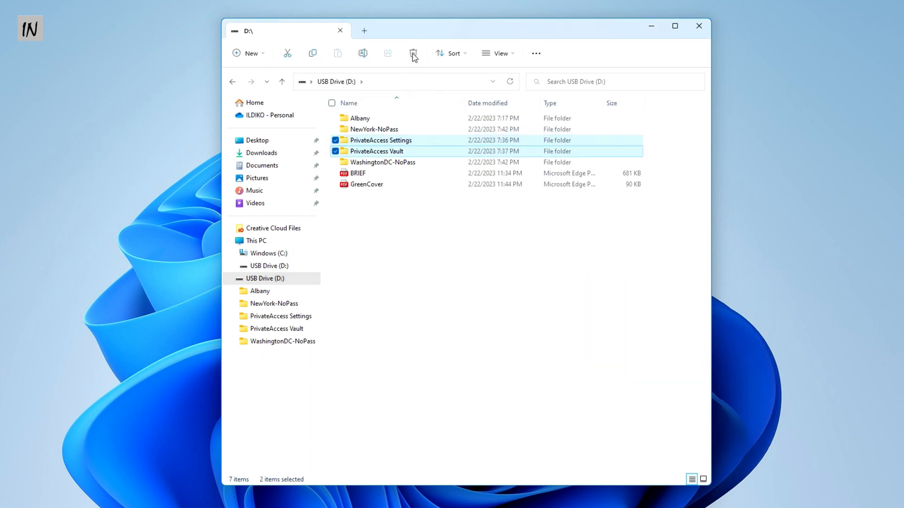
click(412, 53)
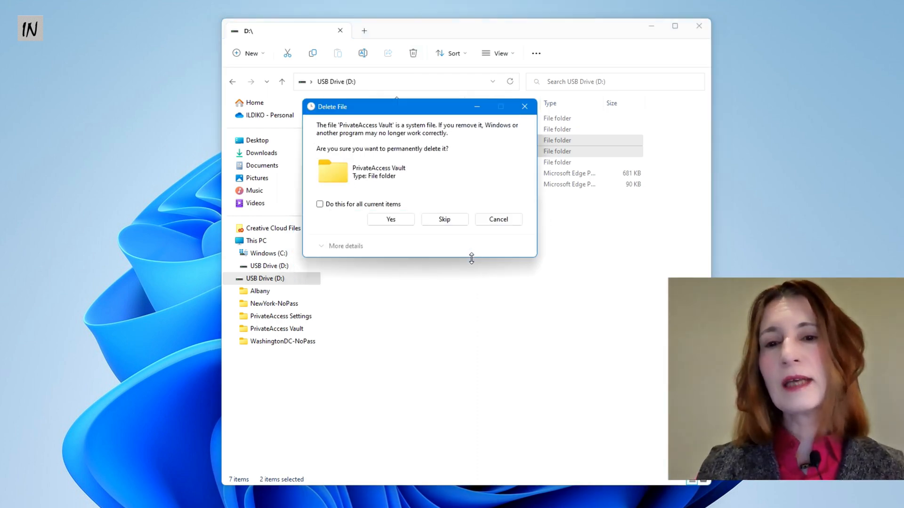
click(389, 219)
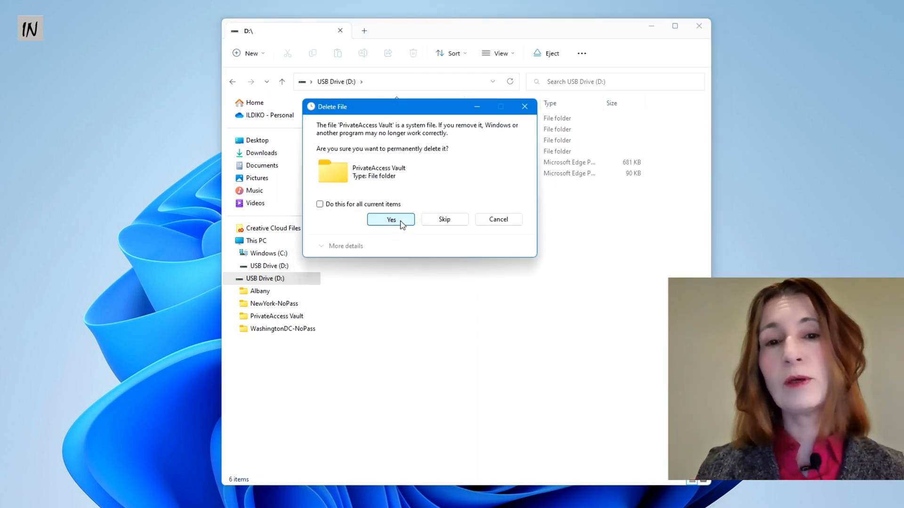
click(391, 219)
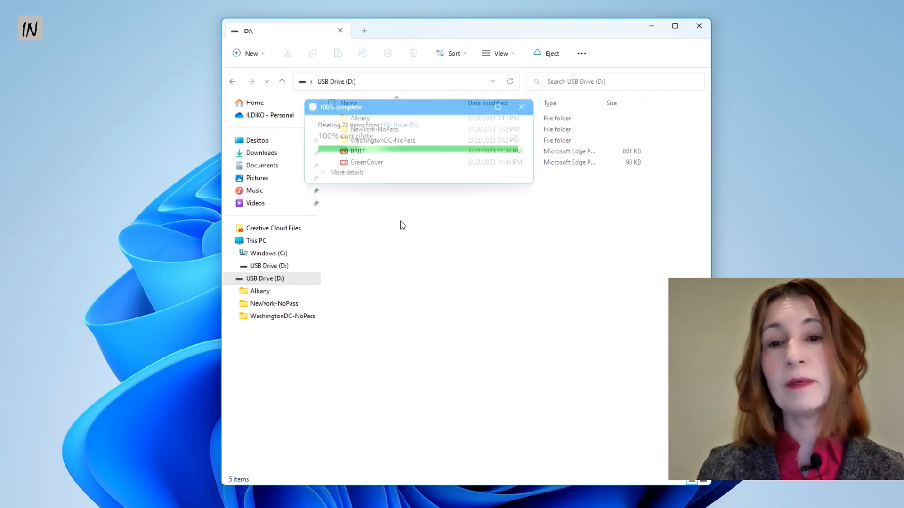
click(520, 107)
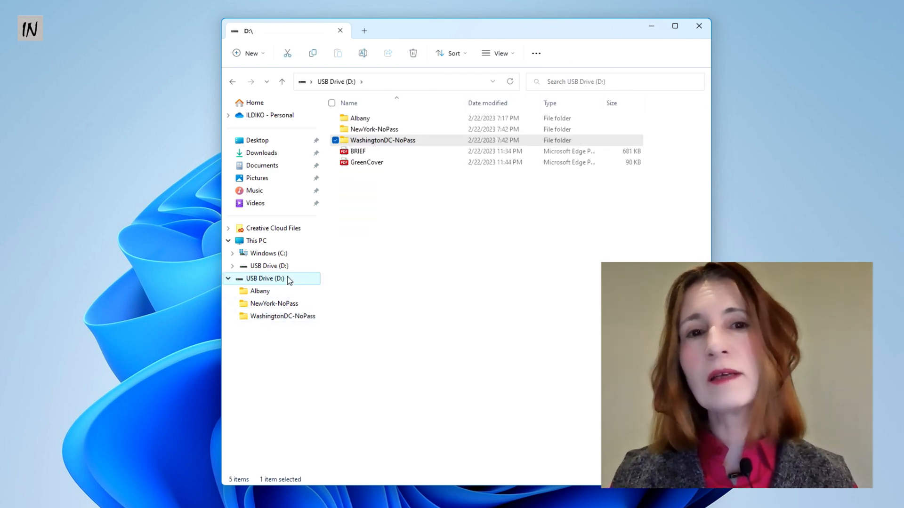
Rename the NoPass folders on D: to NewYork and WashingtonDC
double_click(282, 316)
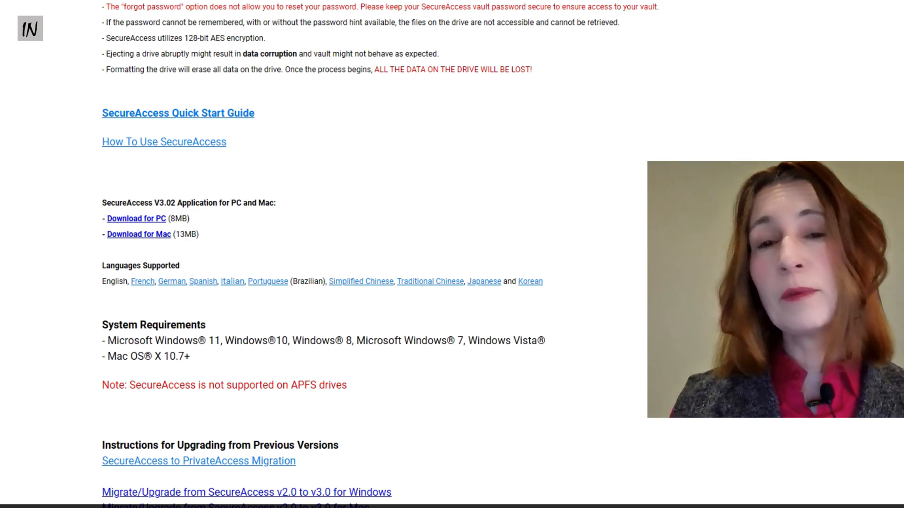
Download SecureAccess for PC and save it into the WashingtonDC folder on the USB drive
click(136, 218)
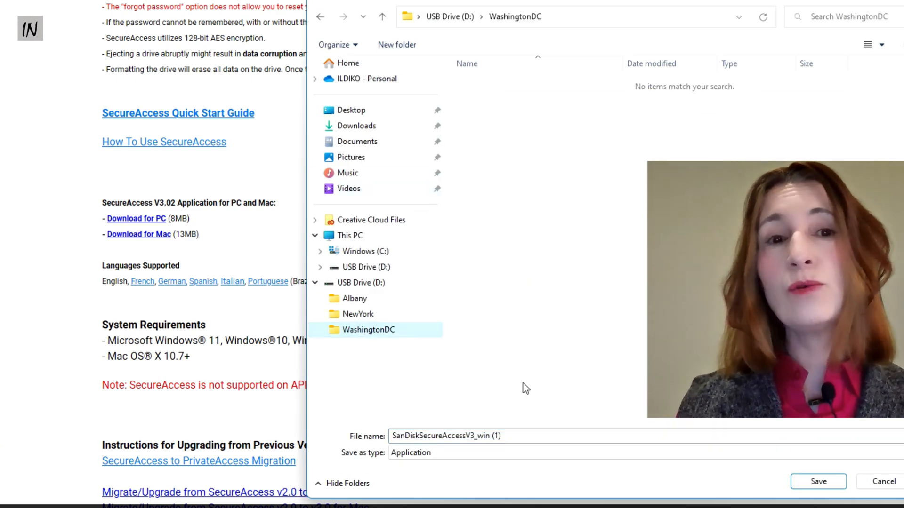
click(818, 481)
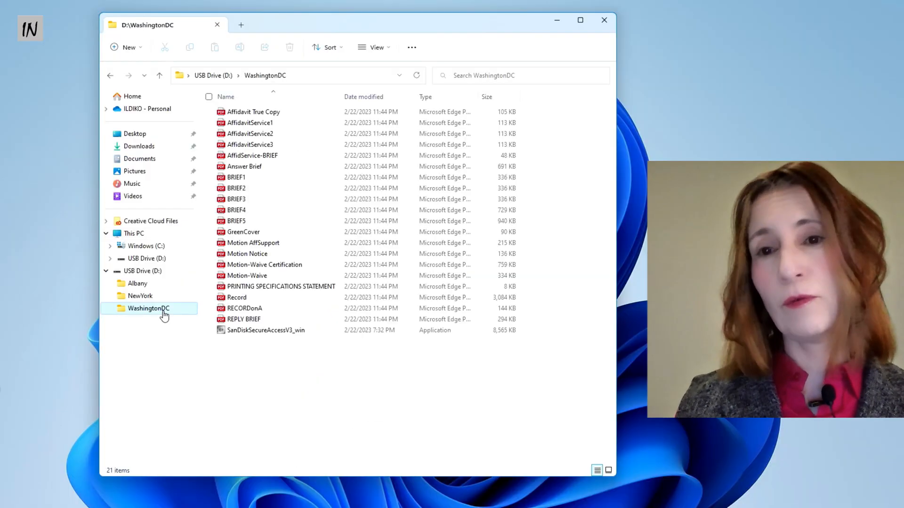
Launch SanDiskSecureAccessV3_win from the WashingtonDC folder on the drive
click(266, 330)
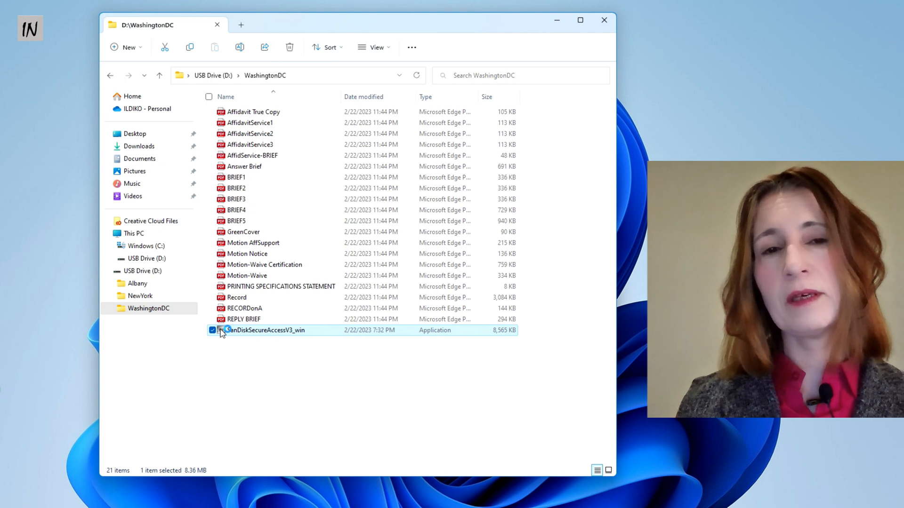
double_click(265, 330)
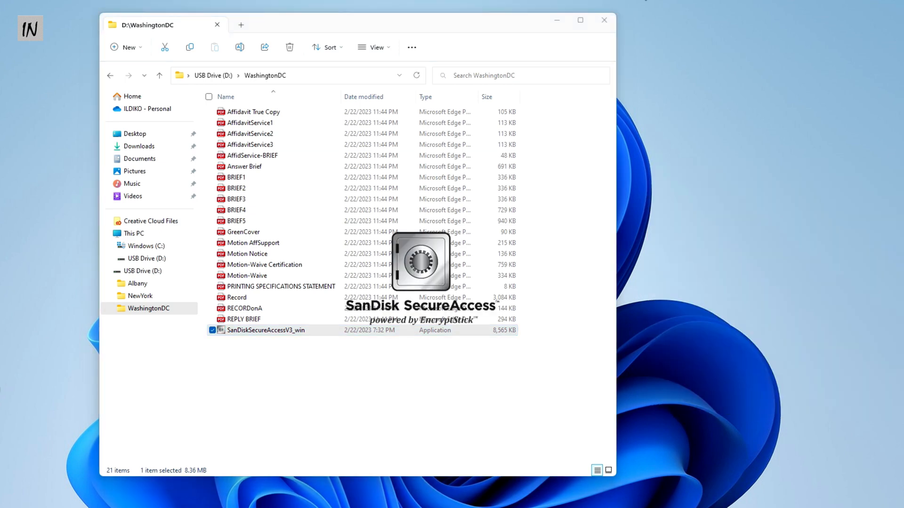
double_click(265, 330)
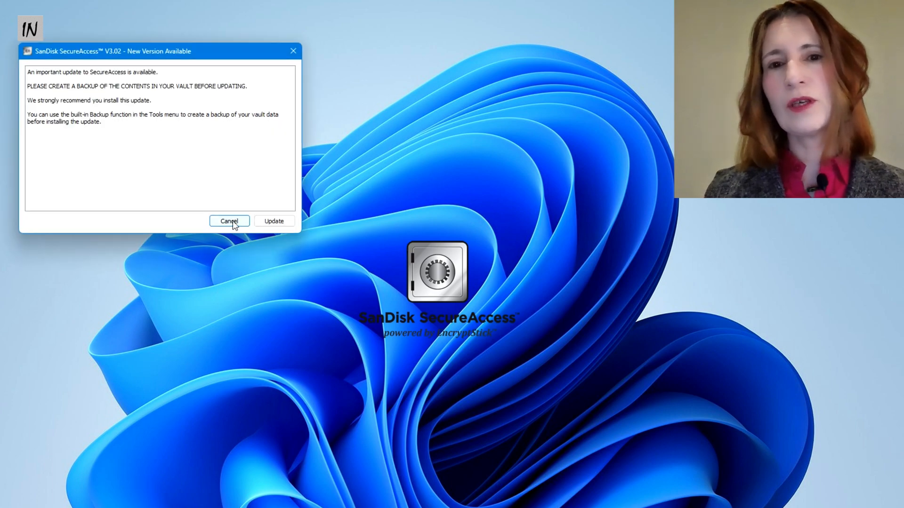
Answer the update prompt and dismiss the logging notice and 'Failed to start' error
click(274, 220)
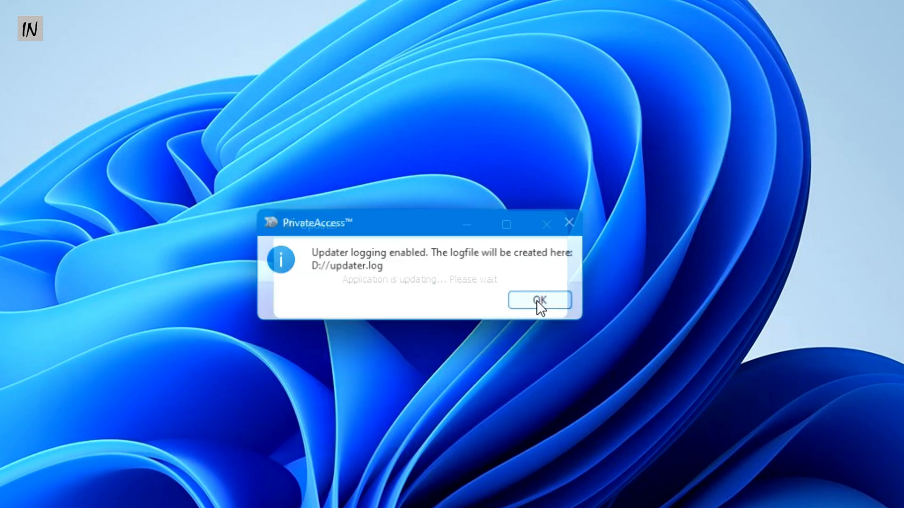
click(538, 300)
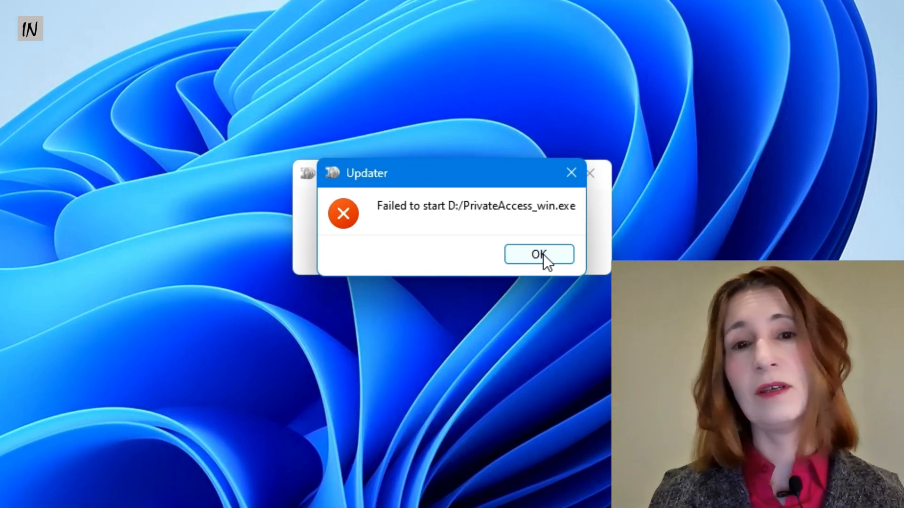
click(538, 255)
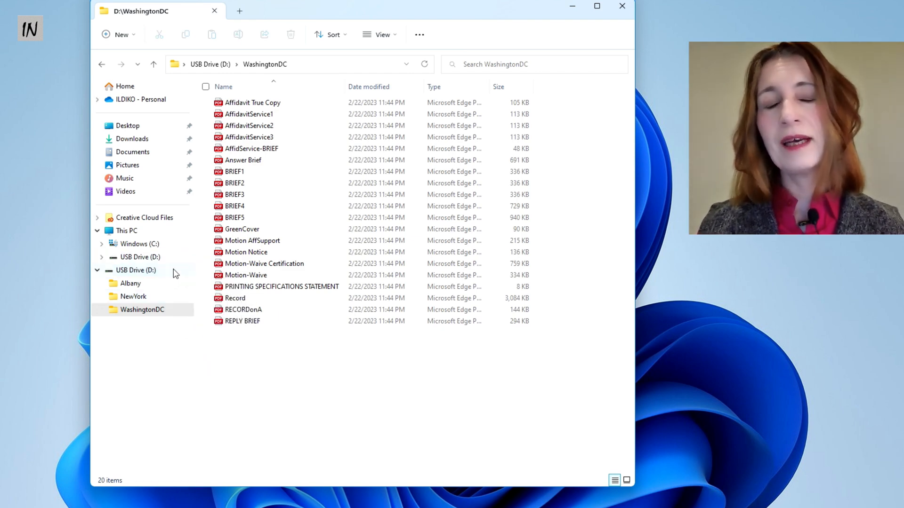
Delete the updater log at the D: root and launch SanDiskSecureAccessV3_win from there
click(291, 35)
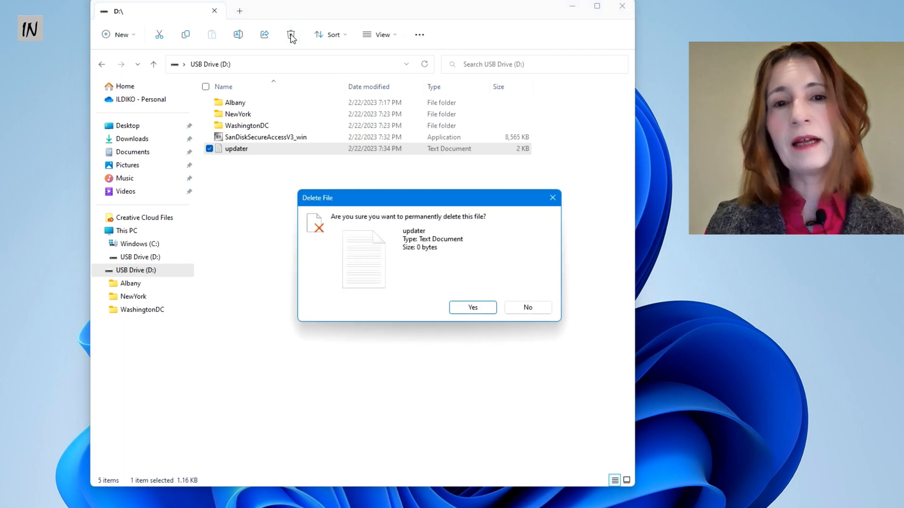
click(472, 307)
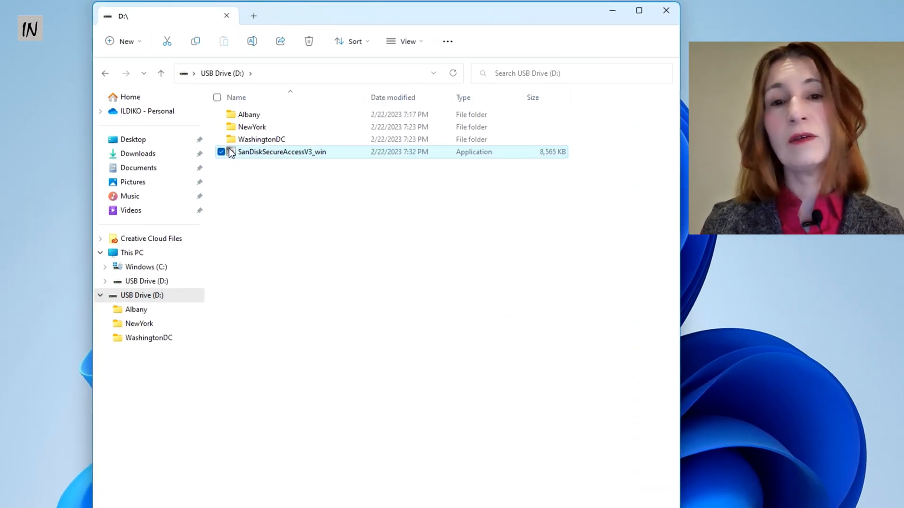
double_click(282, 152)
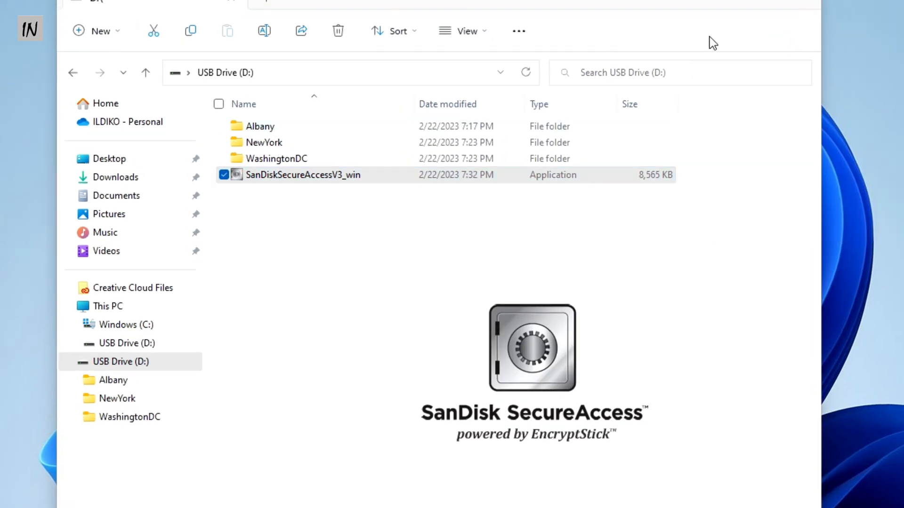
double_click(303, 175)
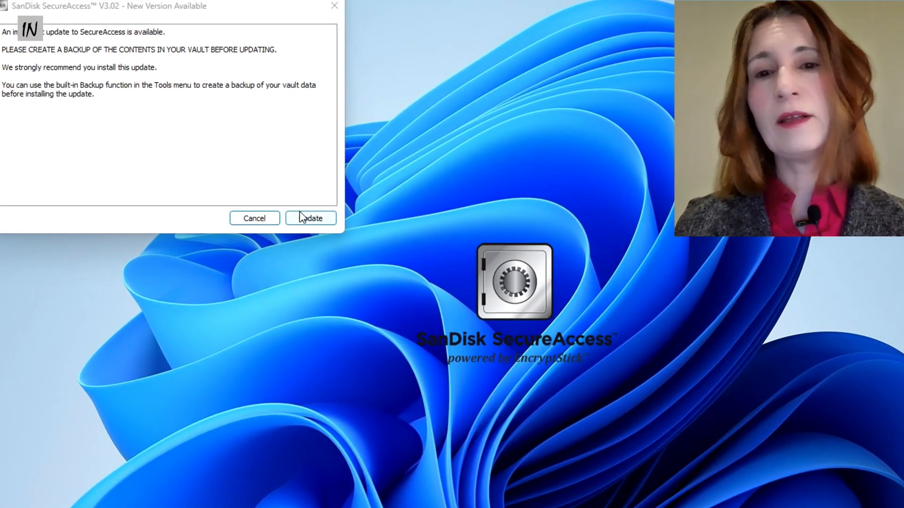
Accept the update to PrivateAccess and acknowledge the restart and logging notices
click(310, 217)
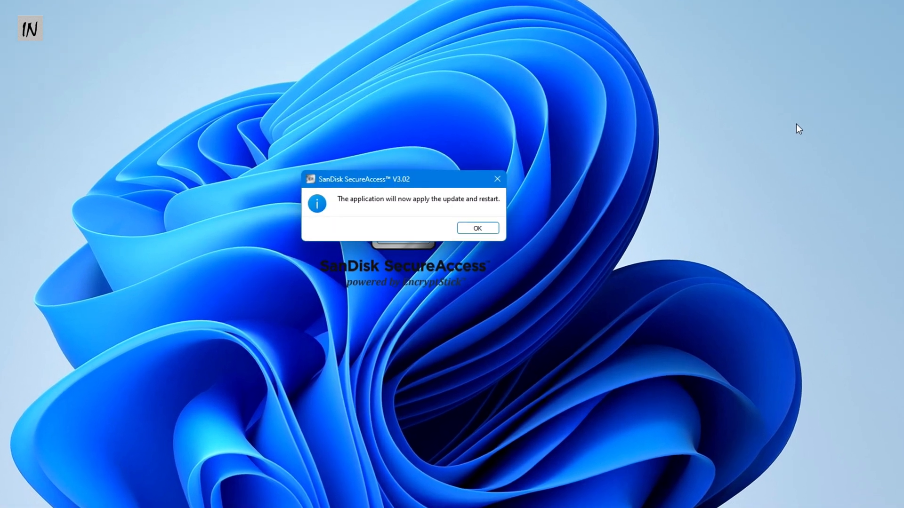
click(477, 228)
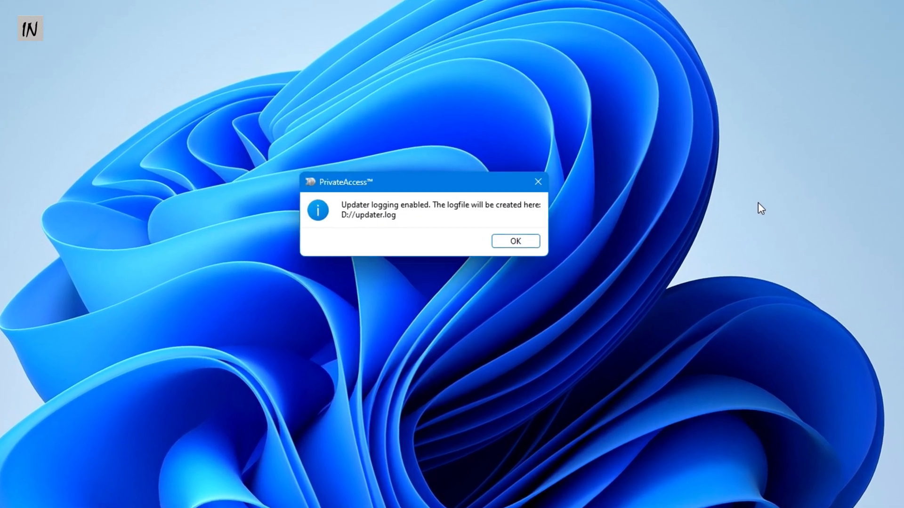
click(514, 241)
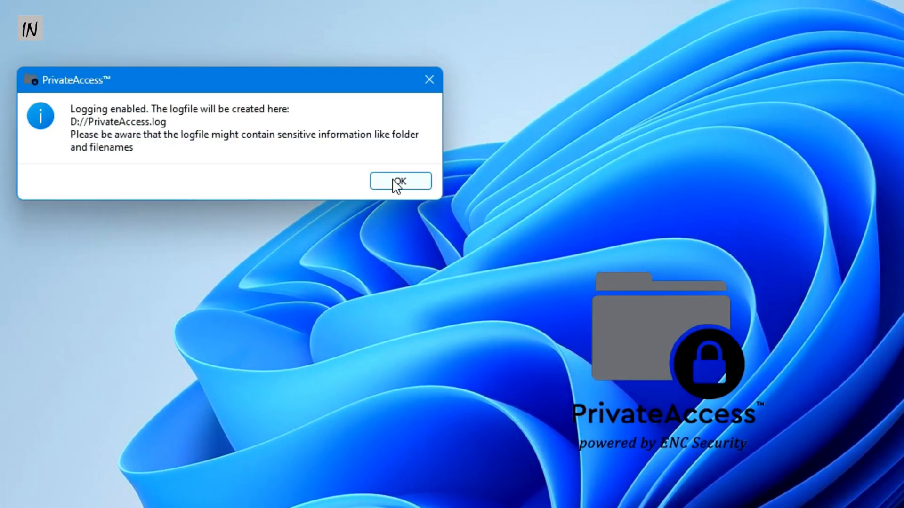
click(399, 181)
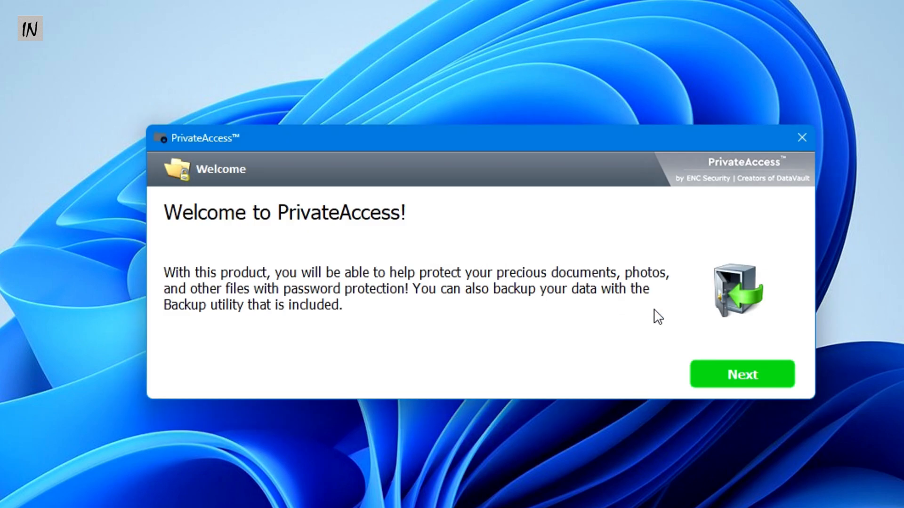
Set a new vault password and continue past the tips to the empty My Protected Files window
click(741, 374)
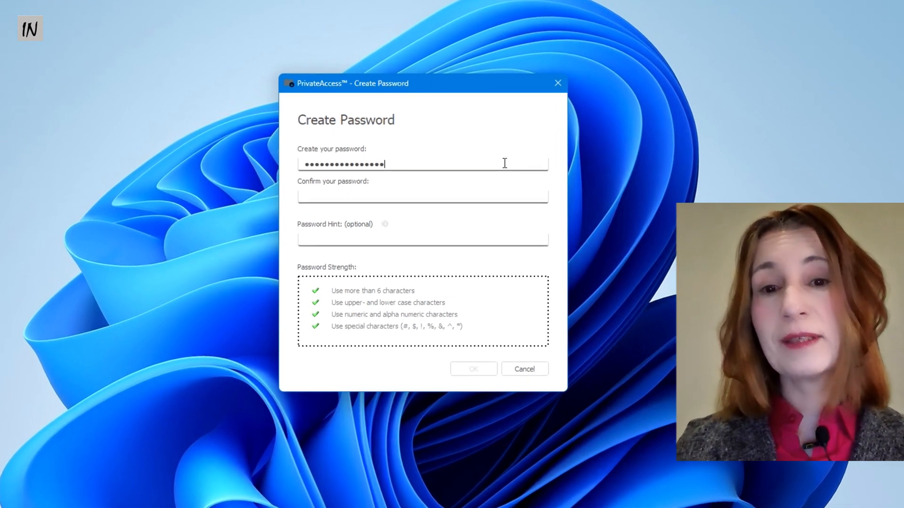
text(••••)
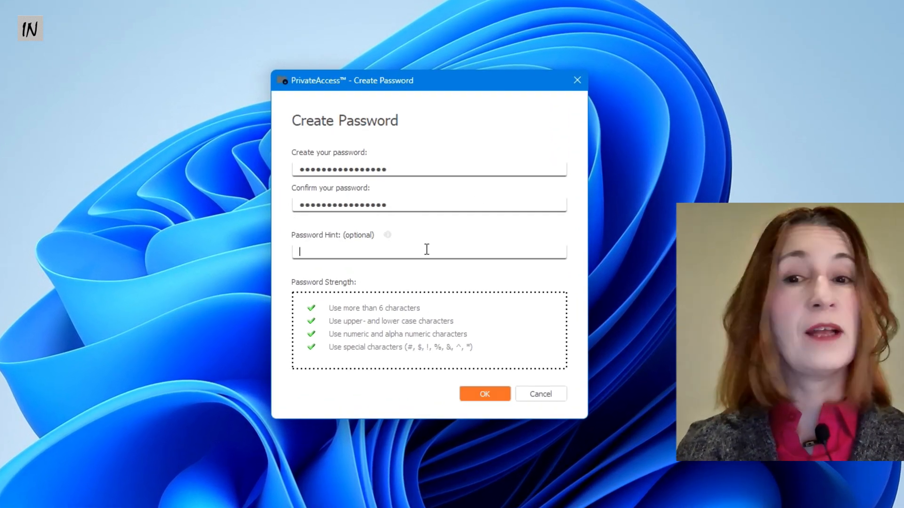
click(484, 393)
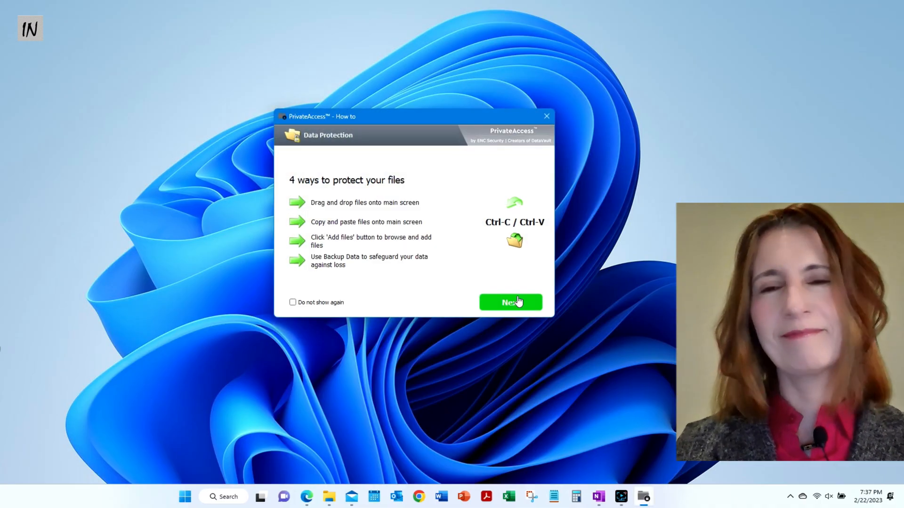
click(510, 302)
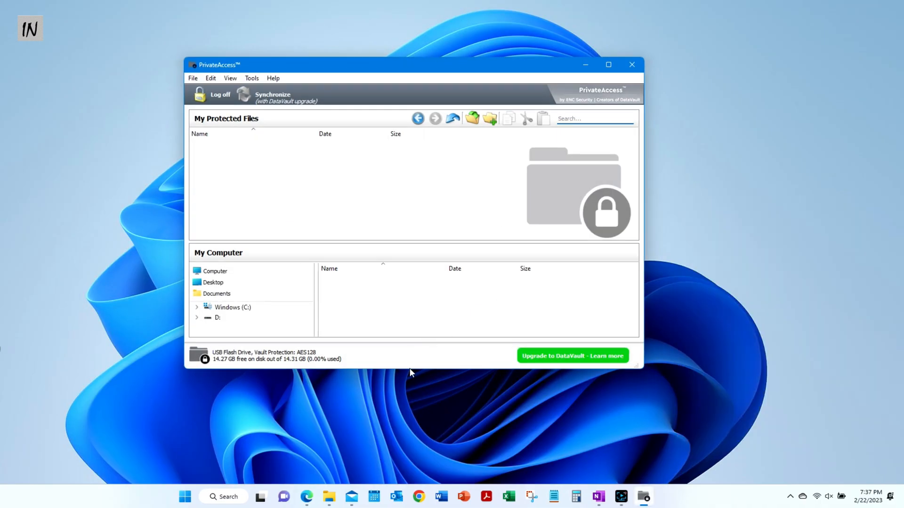